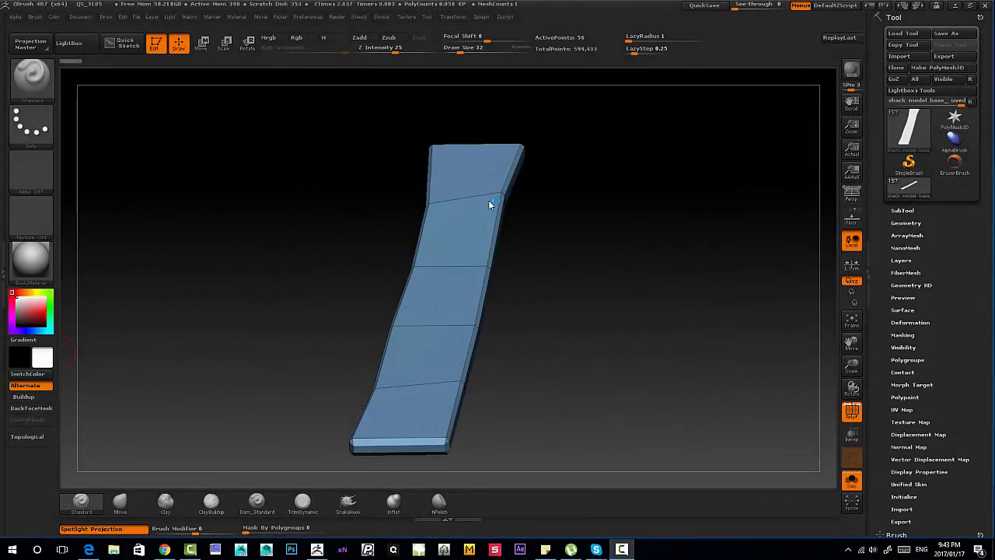
# Step: Turn the plank lengthwise, viewed from above, and expand Tool > Geometry for its Divide controls
pyautogui.moveTo(489, 205); pyautogui.dragTo(536, 226)
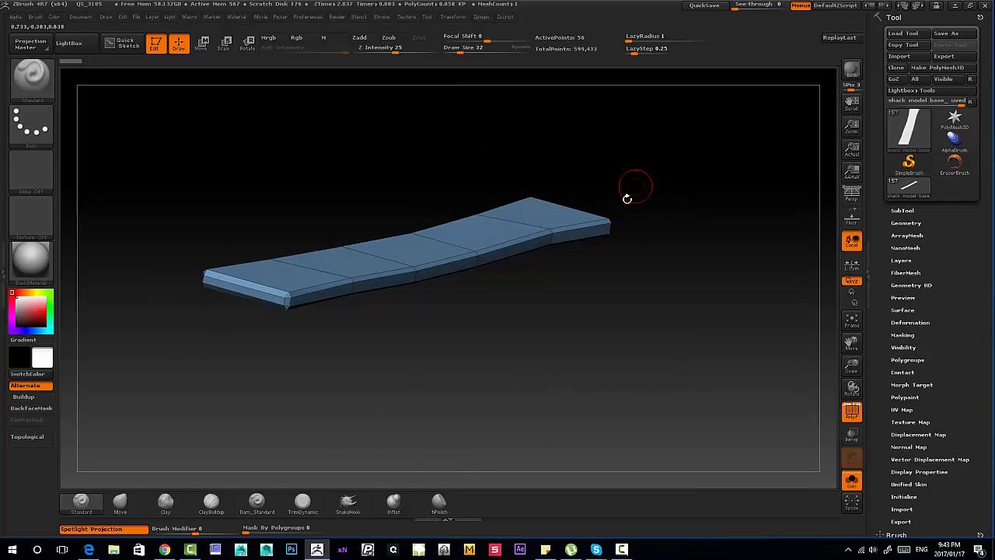
pyautogui.moveTo(634, 187); pyautogui.dragTo(276, 314)
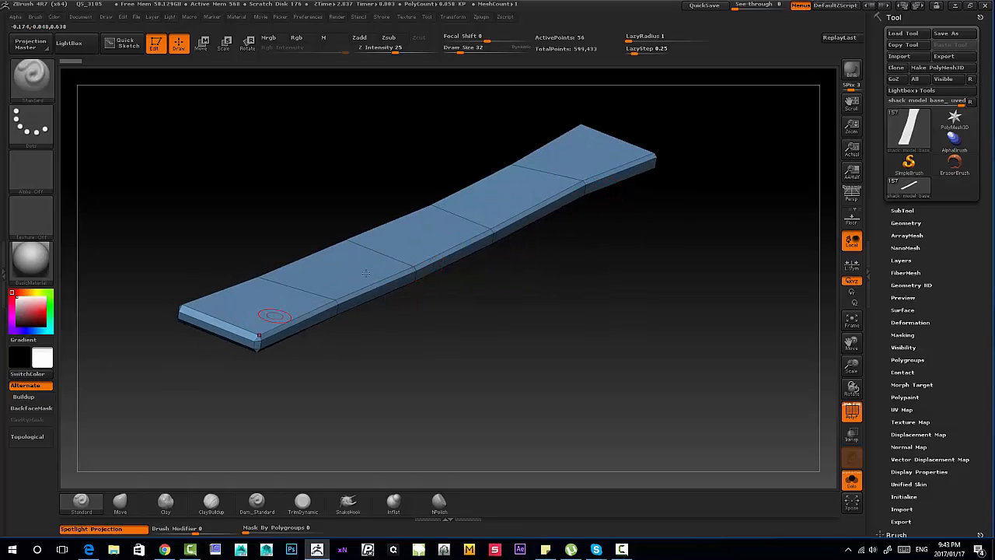
pyautogui.click(905, 224)
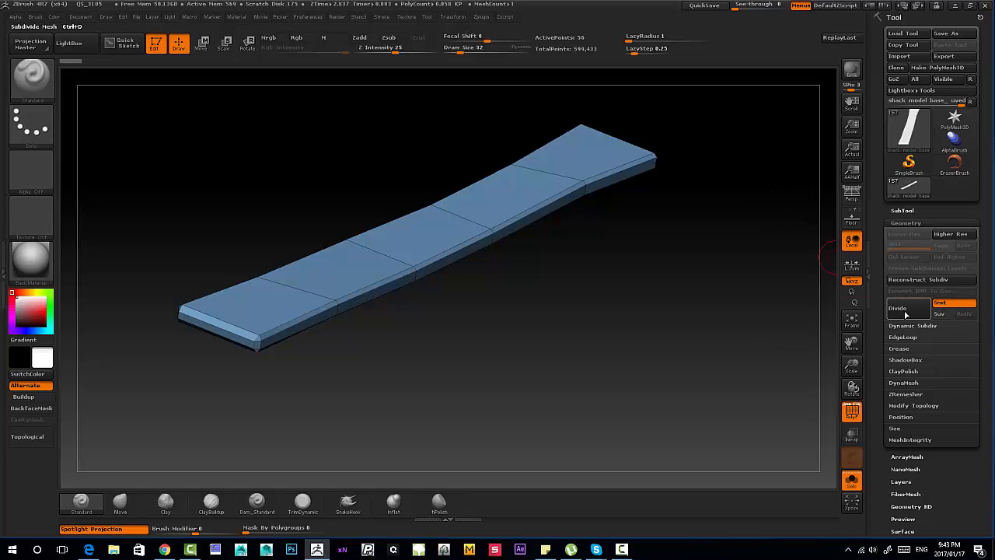
# Step: Divide the plank twice so its mesh gains two subdivision levels of density
pyautogui.click(897, 308)
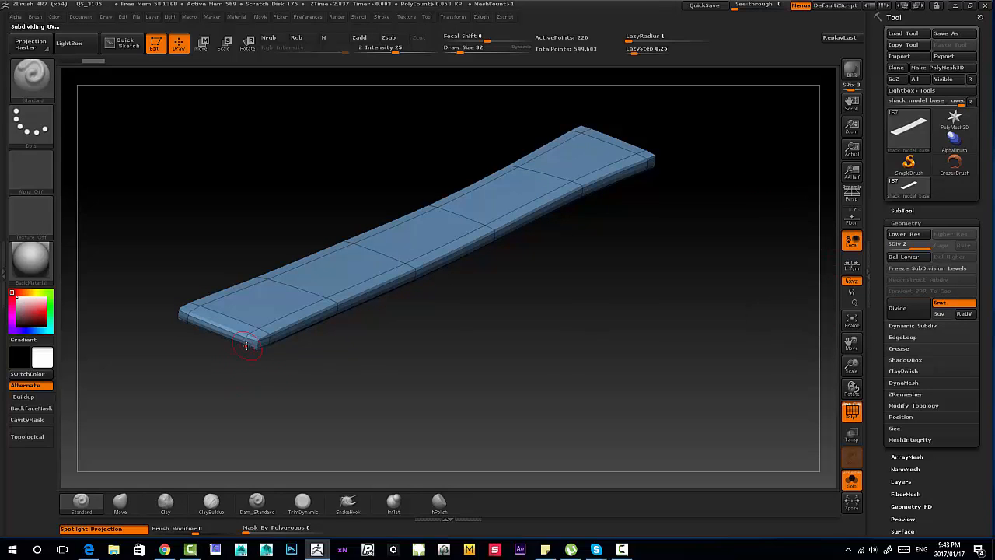
pyautogui.moveTo(247, 346); pyautogui.dragTo(292, 355)
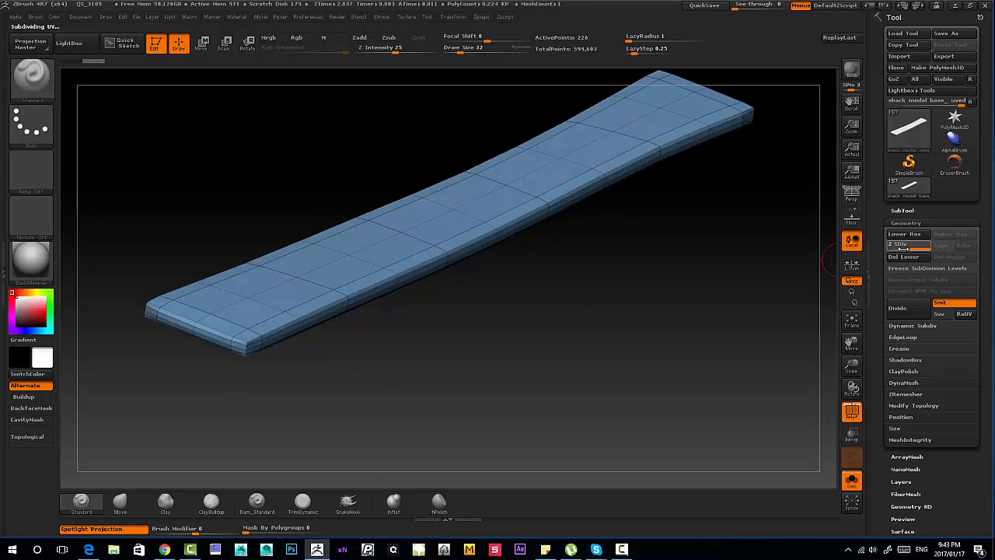
pyautogui.click(905, 233)
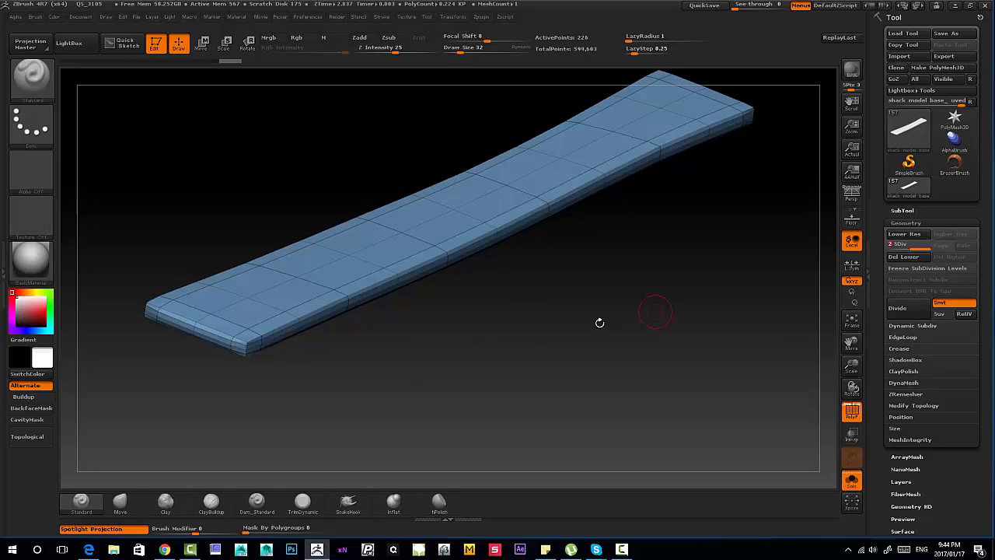
pyautogui.moveTo(361, 339)
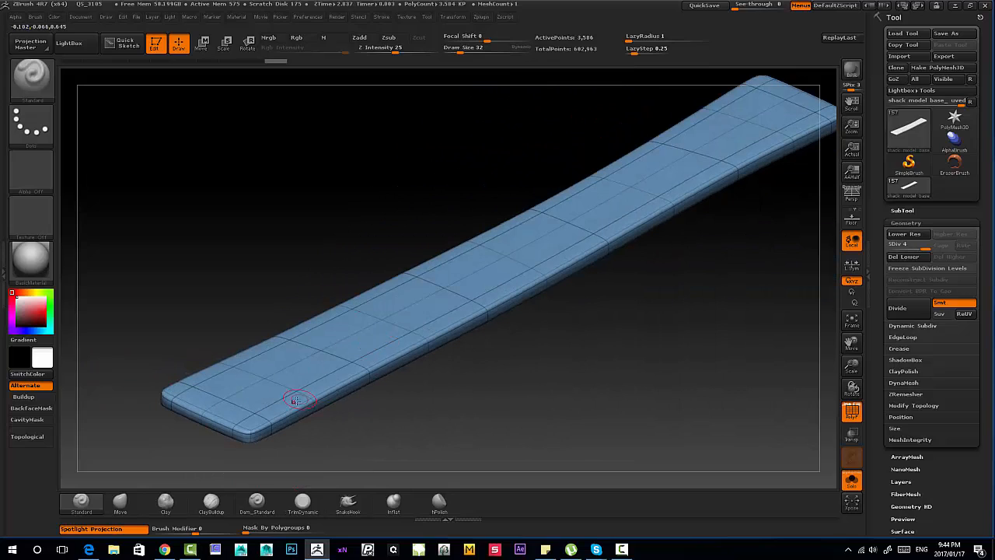
pyautogui.moveTo(620, 232)
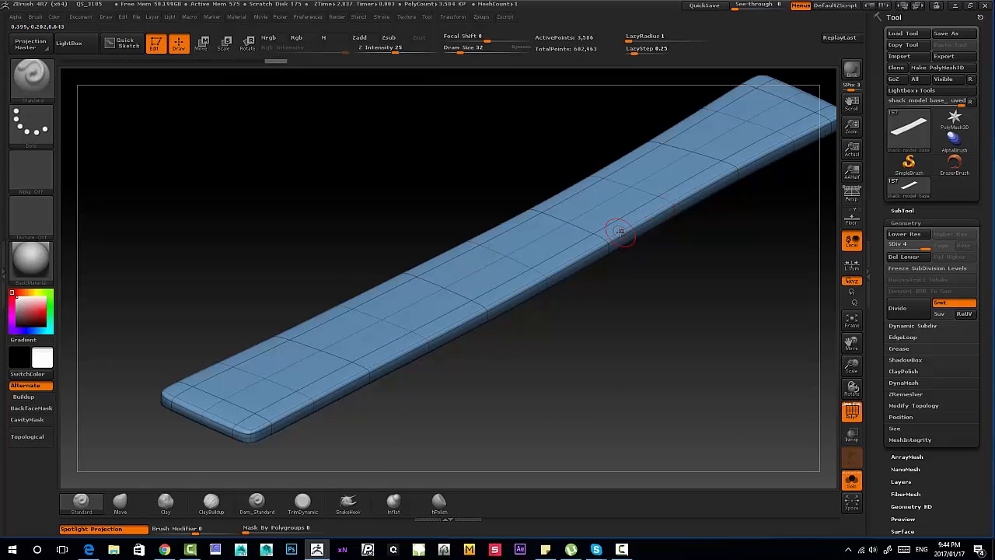
# Step: With a Dam_Standard-style trim brush, dent both long edges, the end corners and the top near the end
pyautogui.click(257, 501)
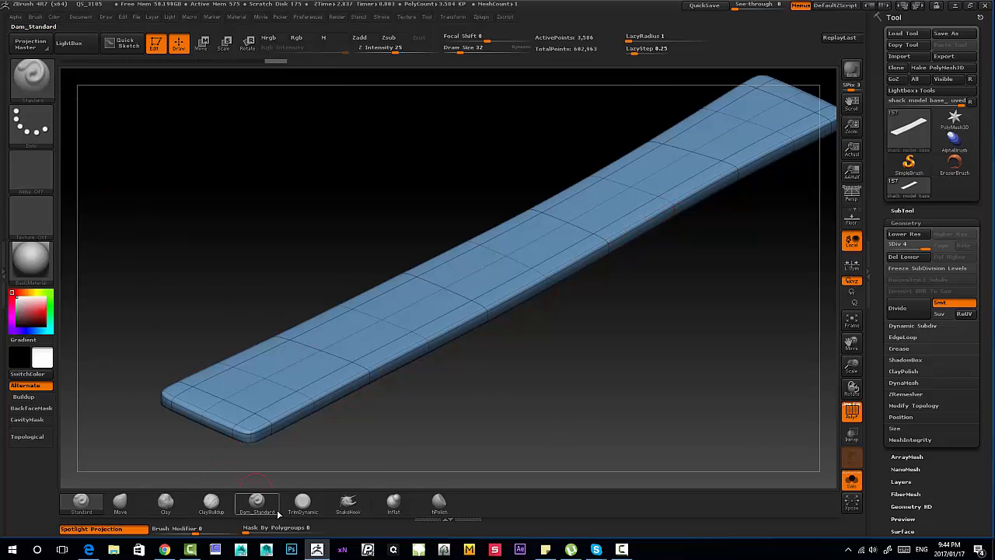
pyautogui.click(301, 500)
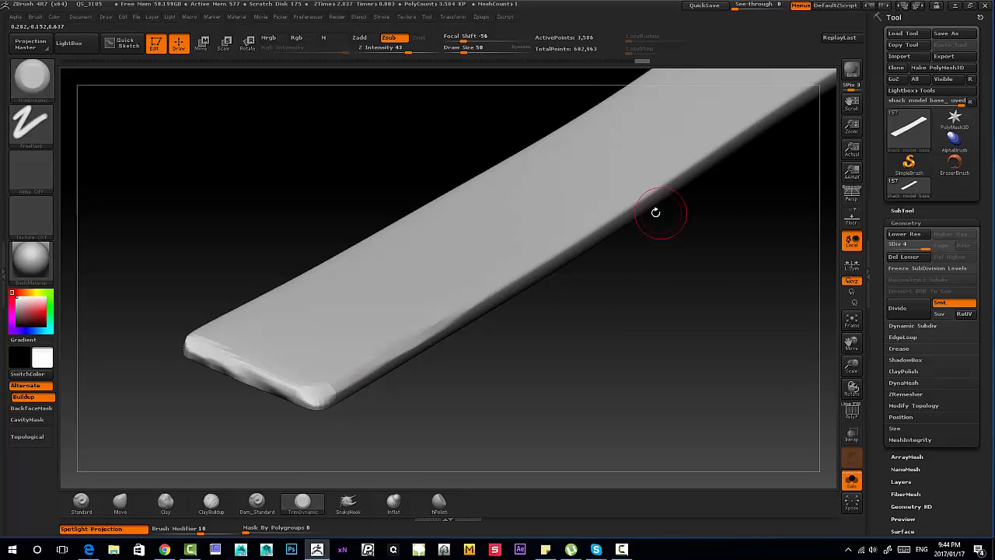
pyautogui.moveTo(656, 211); pyautogui.dragTo(529, 252)
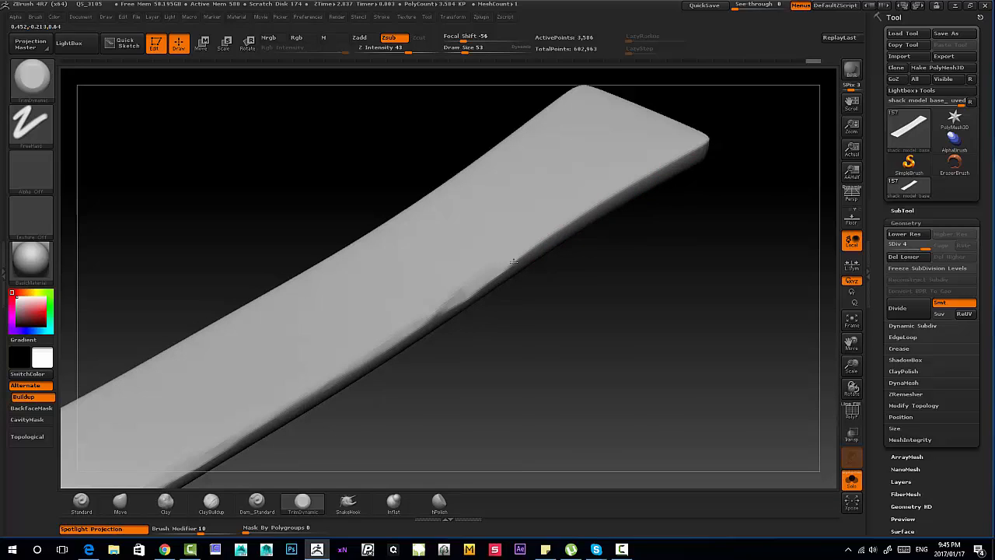
pyautogui.moveTo(513, 261); pyautogui.dragTo(629, 180)
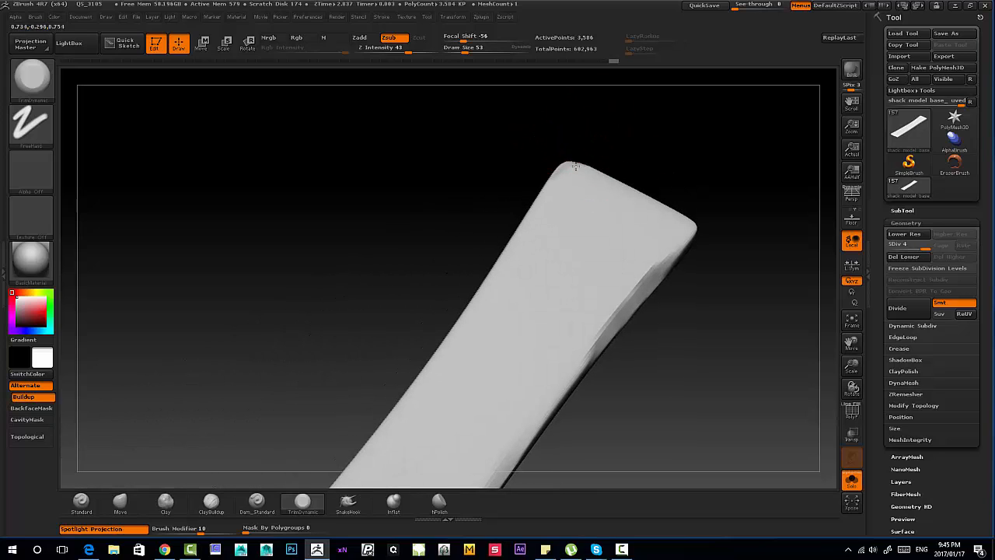
pyautogui.moveTo(576, 168); pyautogui.dragTo(560, 210)
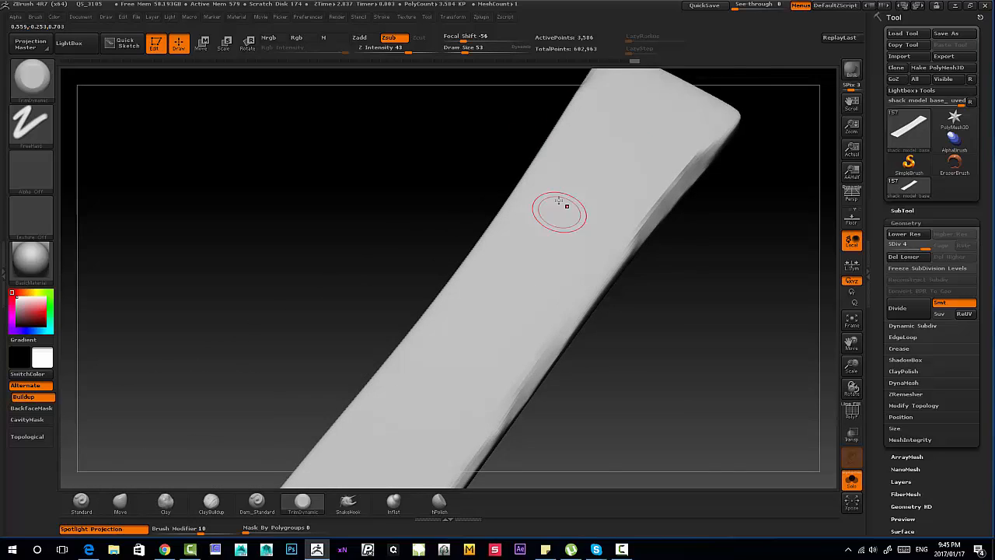
pyautogui.moveTo(560, 205); pyautogui.dragTo(469, 190)
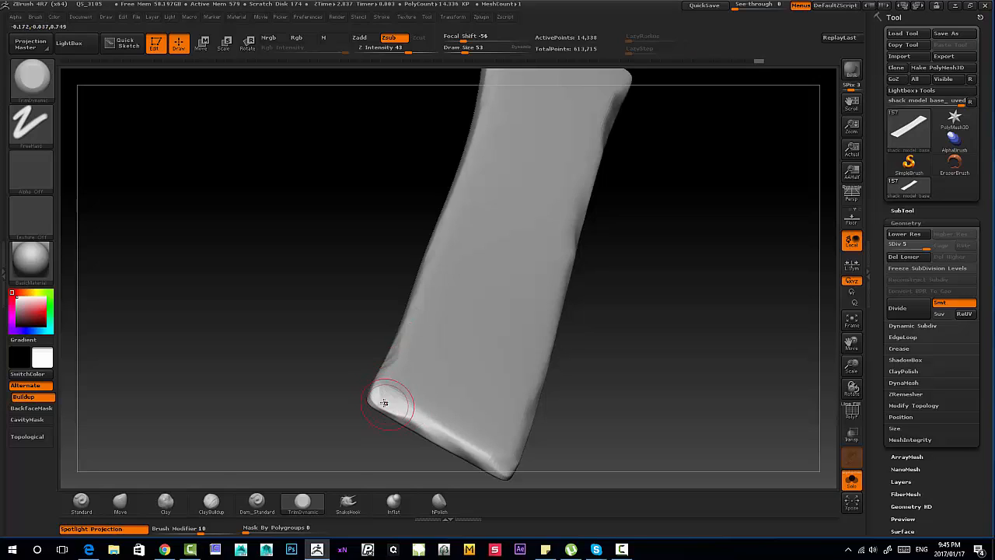
pyautogui.moveTo(386, 403); pyautogui.dragTo(386, 335)
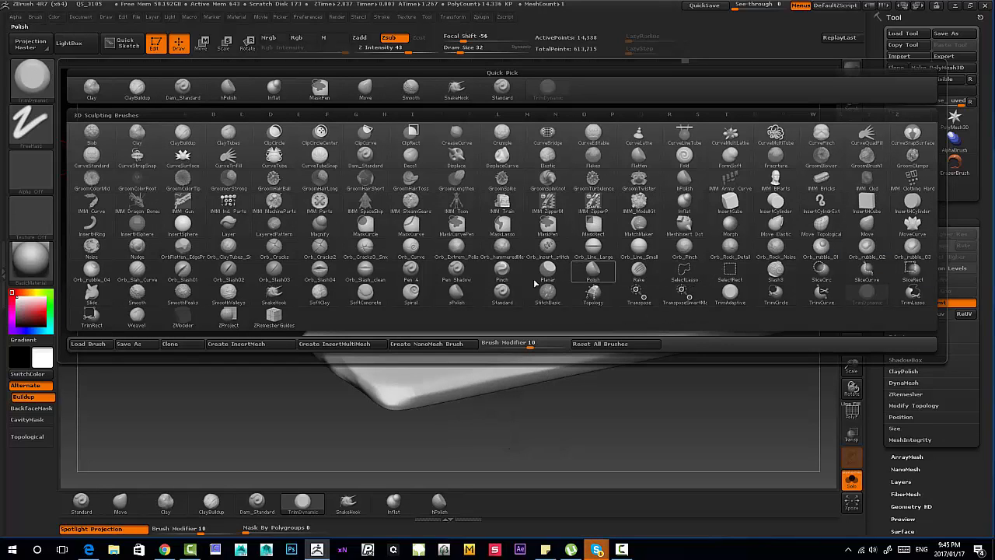
# Step: Pick another sculpting brush and carve knot depressions into the plank's side, one near the far end
pyautogui.click(501, 292)
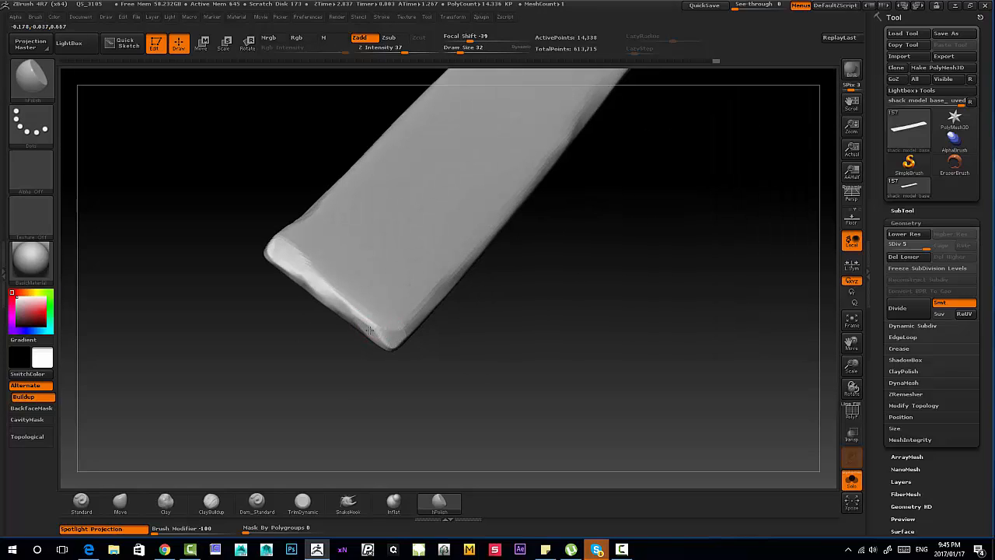
pyautogui.click(324, 278)
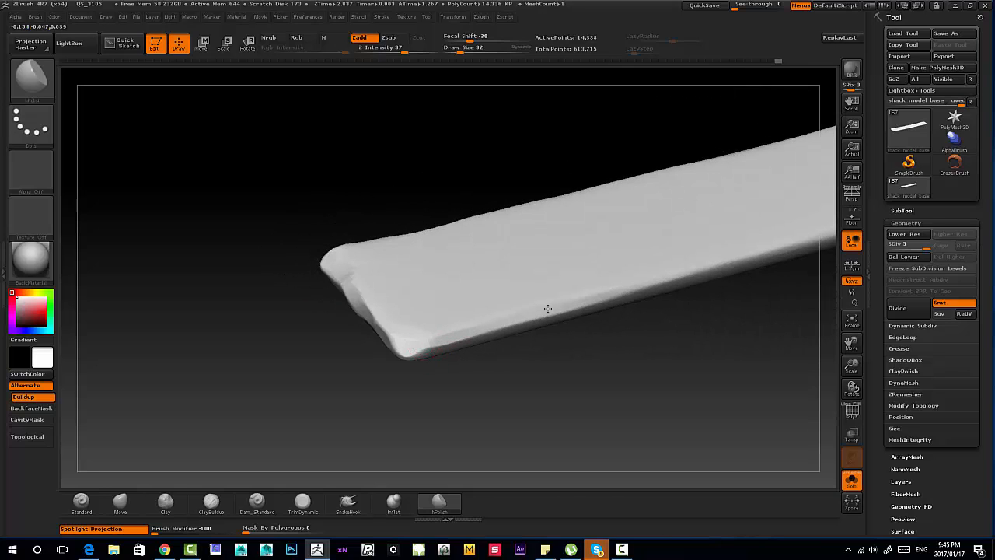
pyautogui.moveTo(547, 308); pyautogui.dragTo(488, 298)
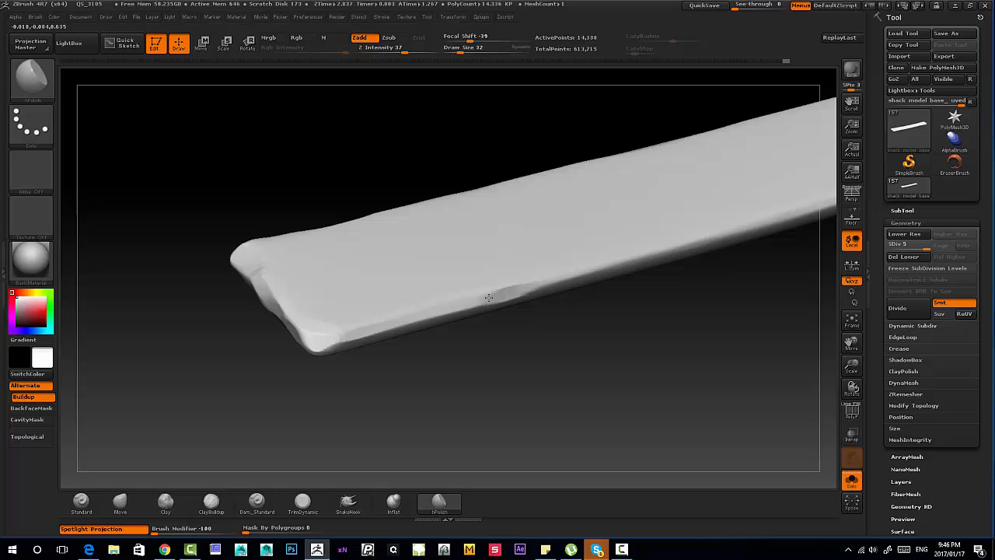
pyautogui.moveTo(488, 297); pyautogui.dragTo(567, 277)
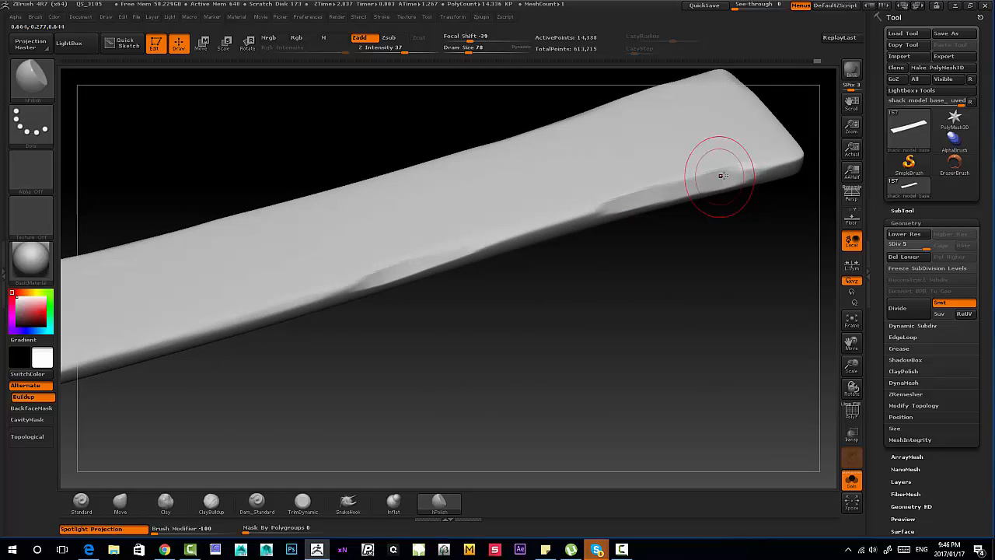
pyautogui.moveTo(718, 174); pyautogui.dragTo(619, 124)
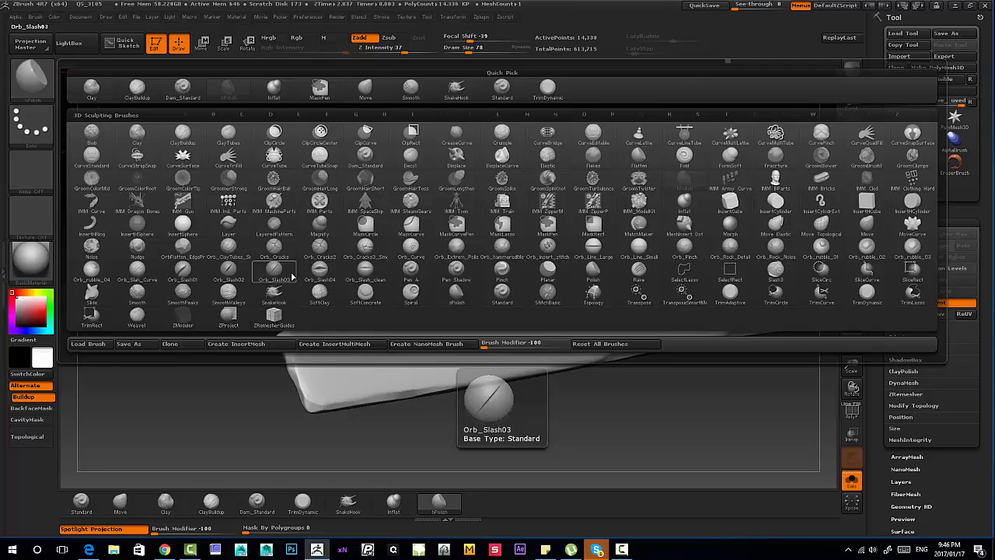
# Step: Preview slash and pinch brushes, then choose a thin brush from the library for carving grooves
pyautogui.click(183, 280)
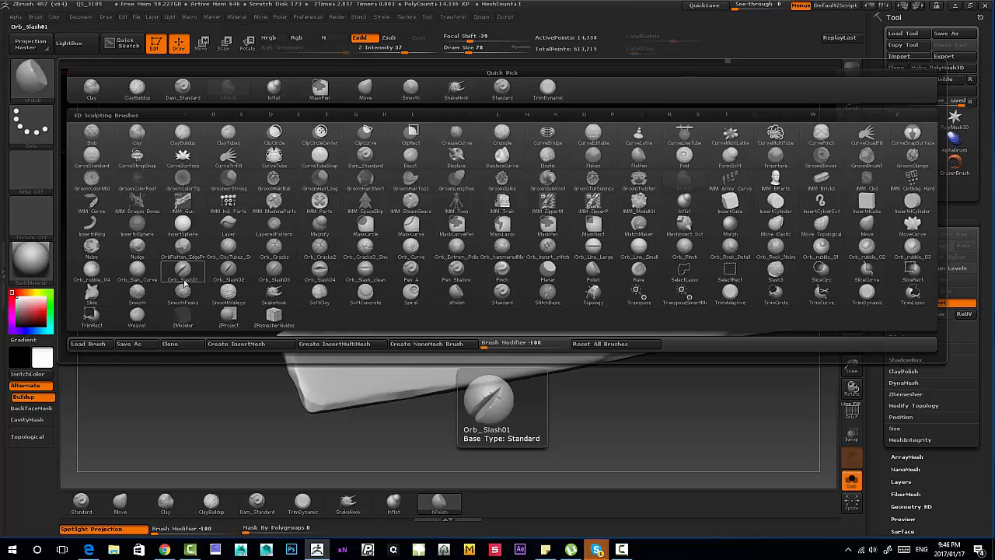
pyautogui.click(227, 279)
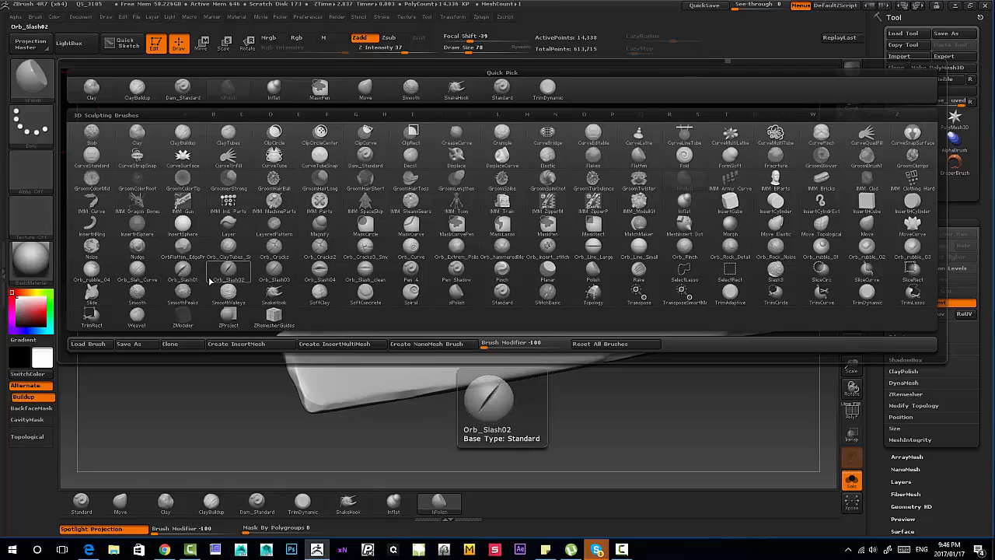
pyautogui.click(685, 257)
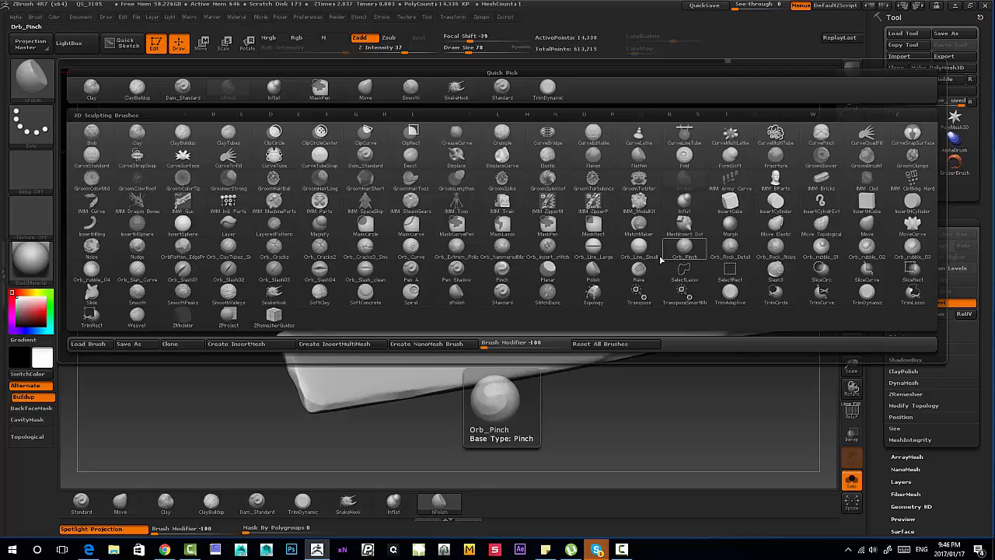
pyautogui.click(864, 245)
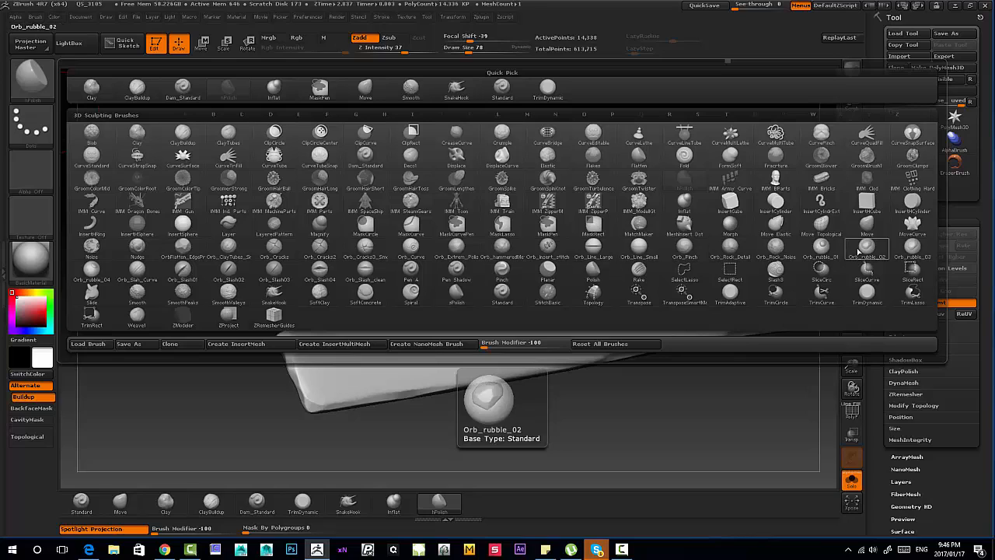
pyautogui.click(547, 256)
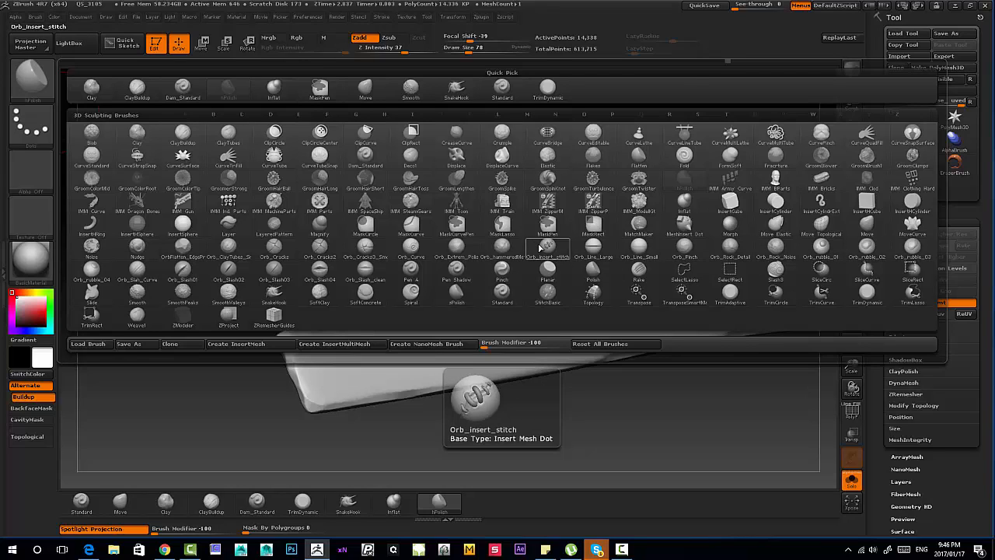
pyautogui.click(273, 270)
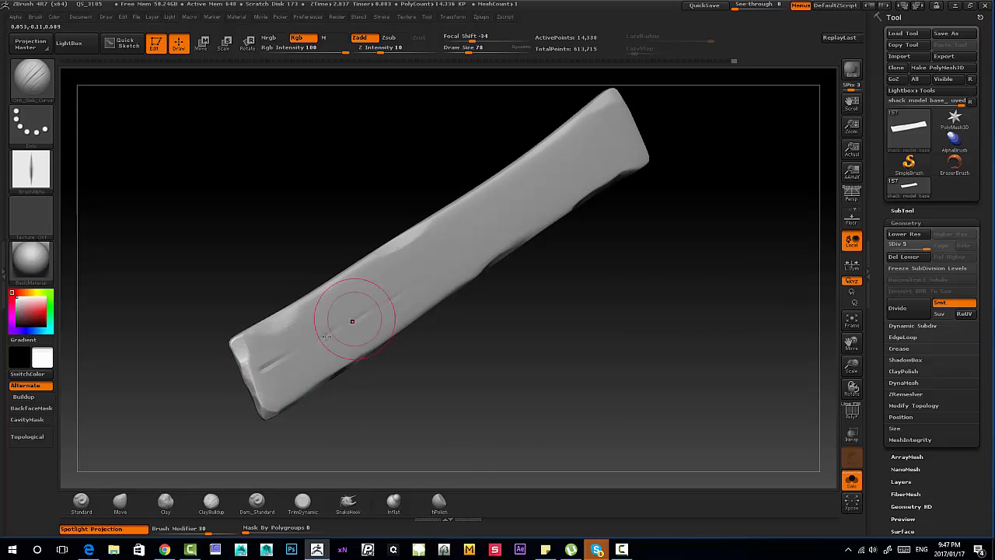
# Step: Carve two long grain grooves along the top face and short grain marks across its middle
pyautogui.moveTo(351, 321); pyautogui.dragTo(531, 208)
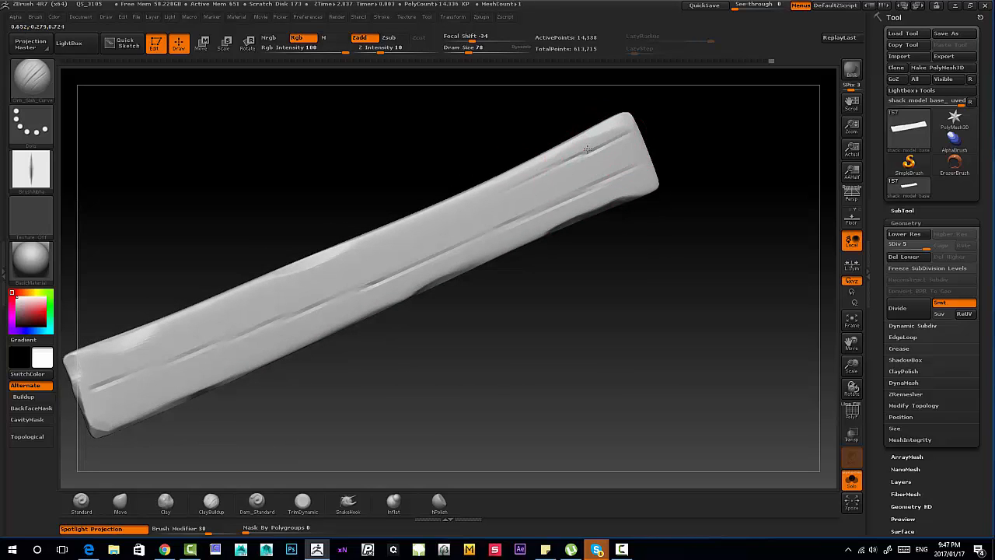
pyautogui.moveTo(588, 150); pyautogui.dragTo(398, 243)
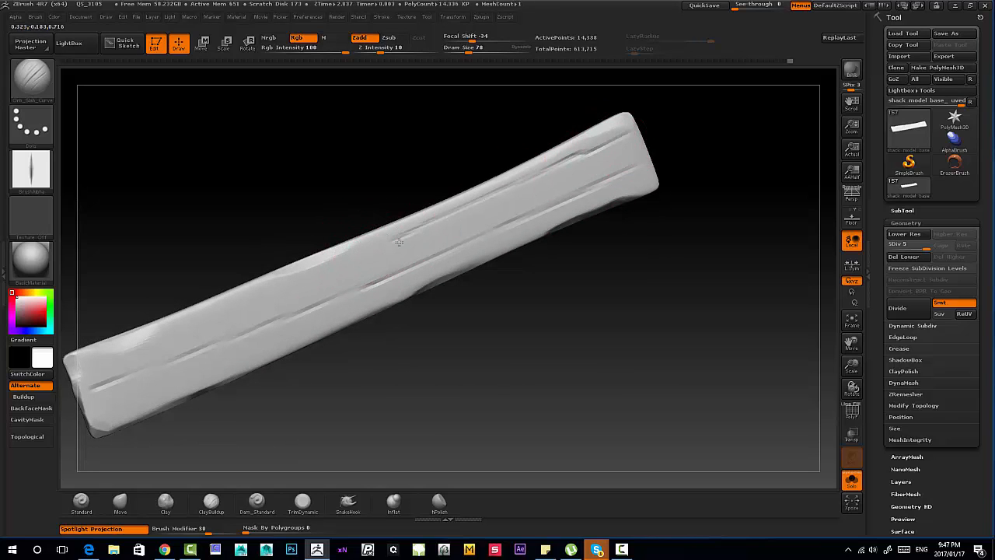
pyautogui.moveTo(398, 241); pyautogui.dragTo(494, 205)
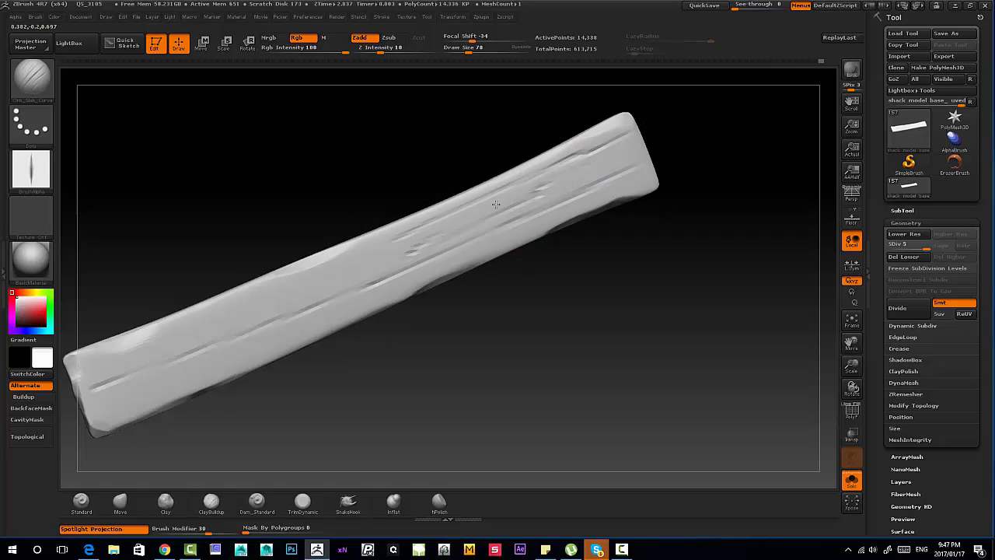
pyautogui.moveTo(498, 206); pyautogui.dragTo(423, 237)
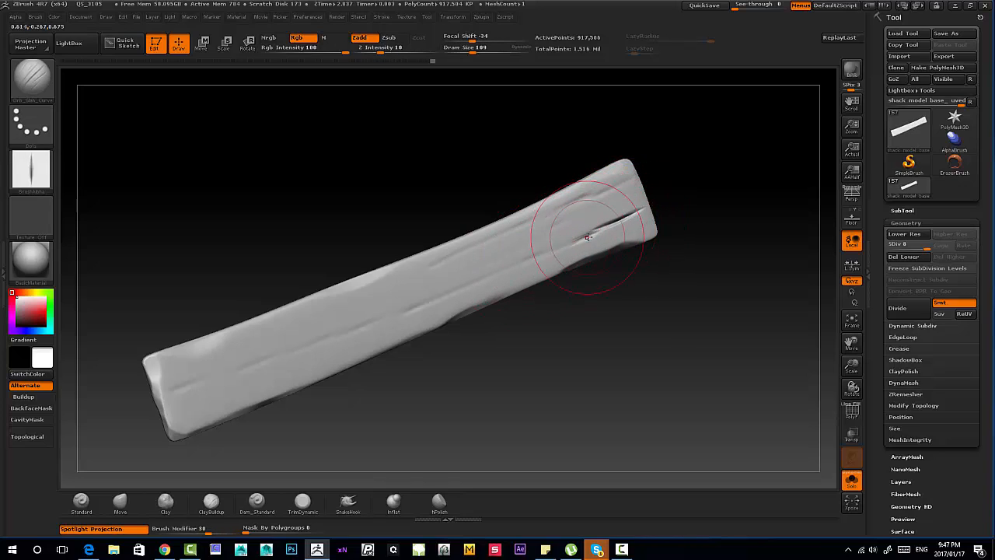
# Step: Carve a groove near the right end and two grooves into the left end
pyautogui.moveTo(588, 237); pyautogui.dragTo(427, 299)
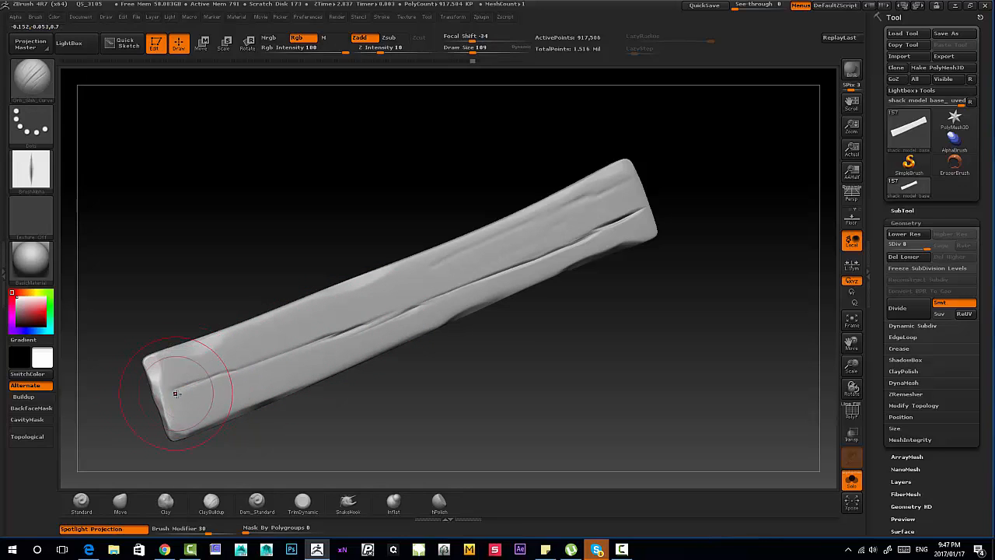
pyautogui.moveTo(179, 391); pyautogui.dragTo(225, 373)
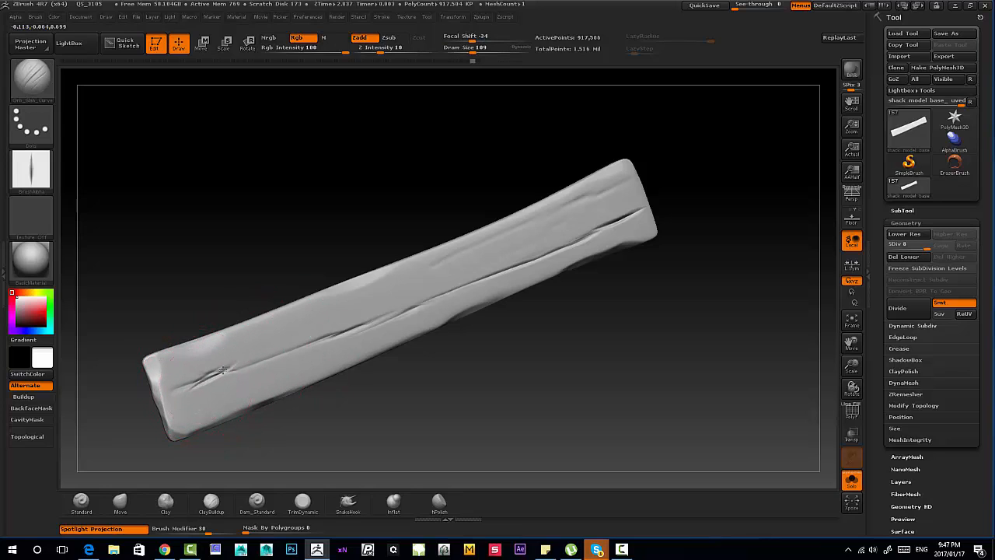
pyautogui.moveTo(193, 392)
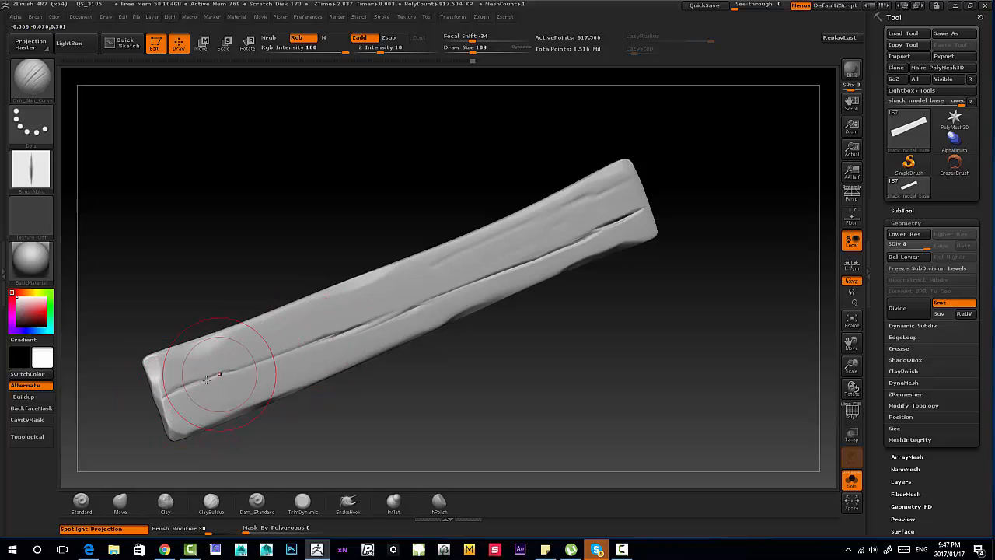
pyautogui.moveTo(205, 381); pyautogui.dragTo(217, 378)
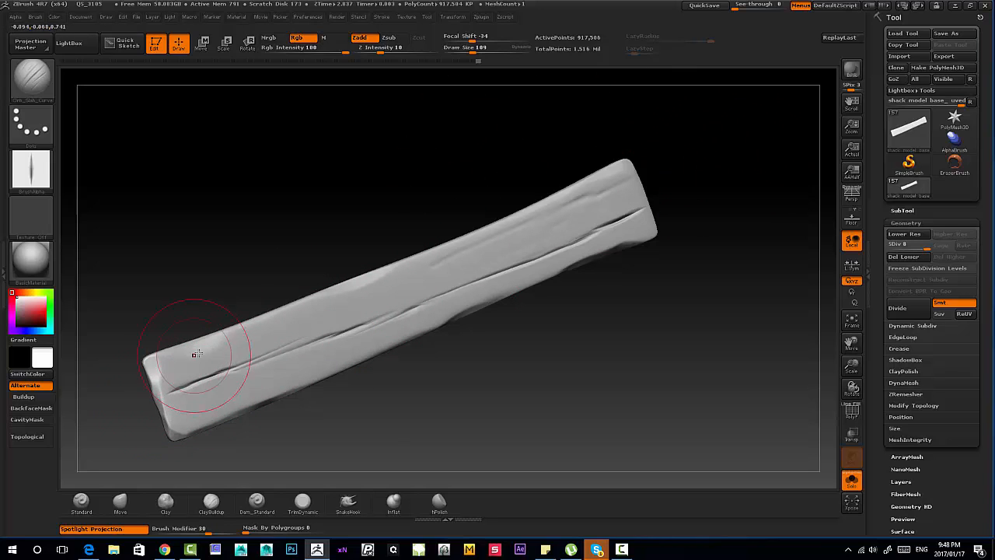
pyautogui.moveTo(613, 147)
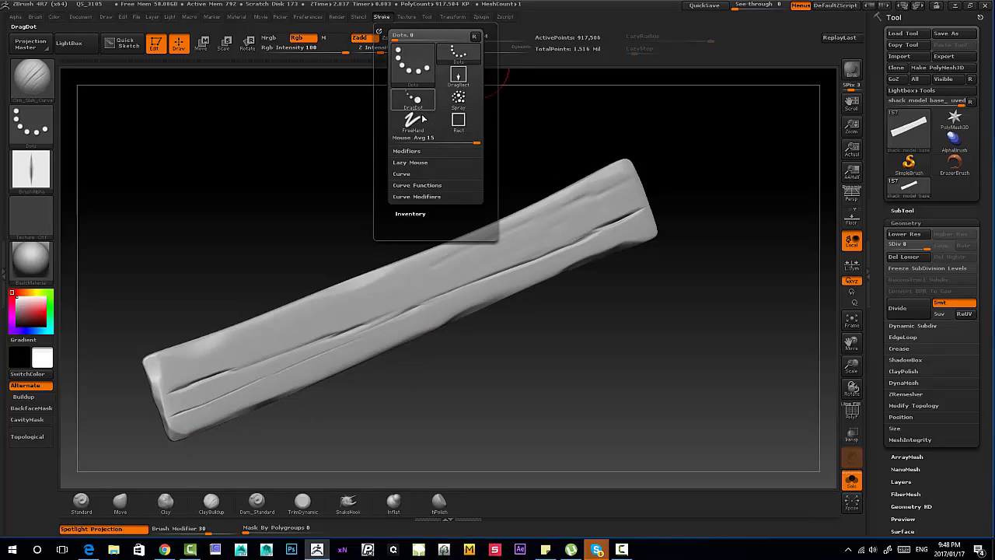
# Step: Adjust the Stroke setting, then carve a central knot ring with grain lines flowing around it
pyautogui.click(407, 149)
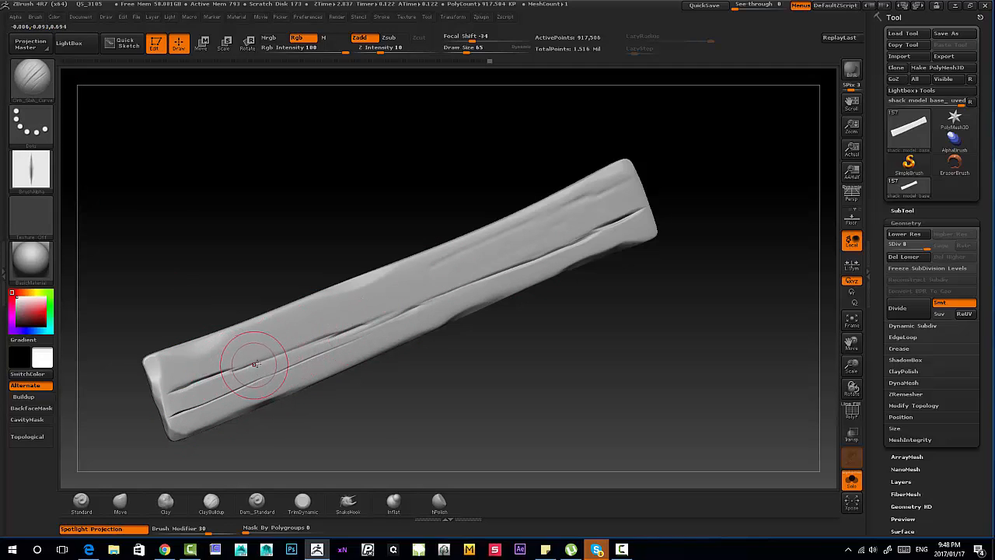
pyautogui.moveTo(256, 364); pyautogui.dragTo(387, 305)
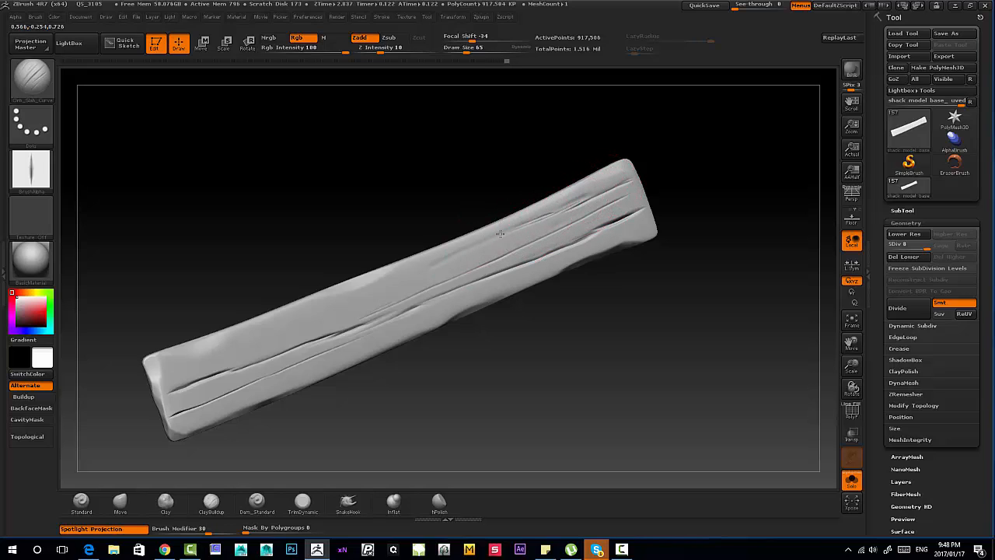
pyautogui.moveTo(501, 234); pyautogui.dragTo(252, 356)
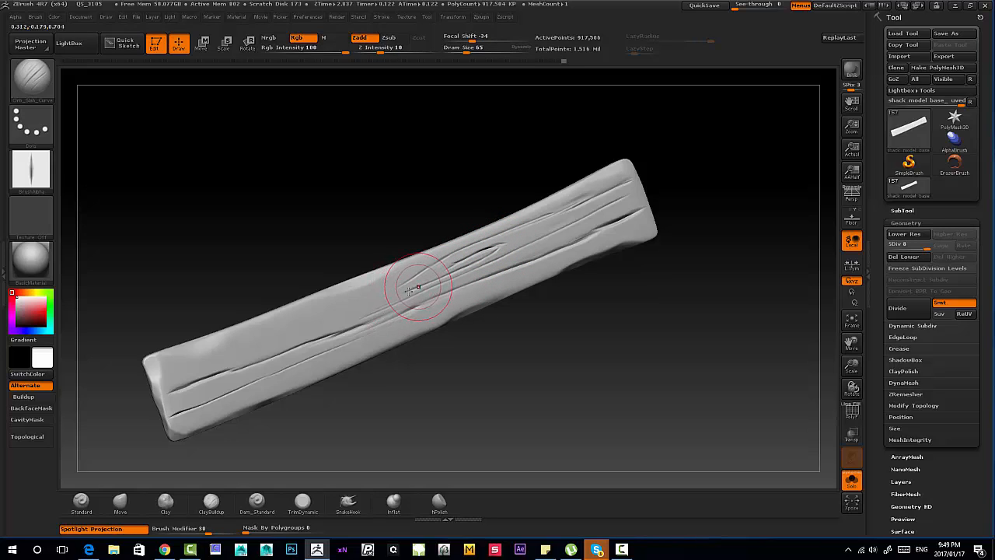
pyautogui.moveTo(420, 288); pyautogui.dragTo(319, 329)
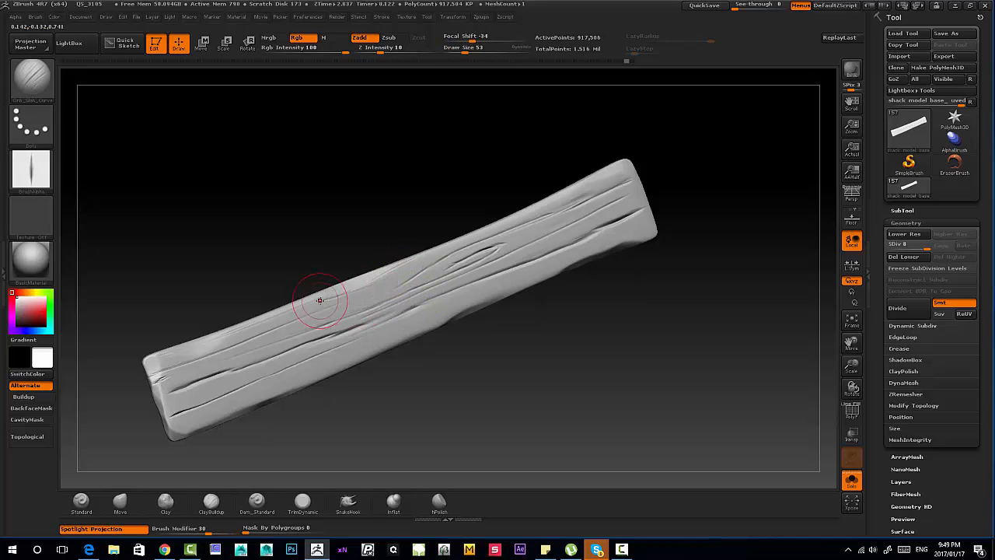
pyautogui.moveTo(319, 302); pyautogui.dragTo(443, 246)
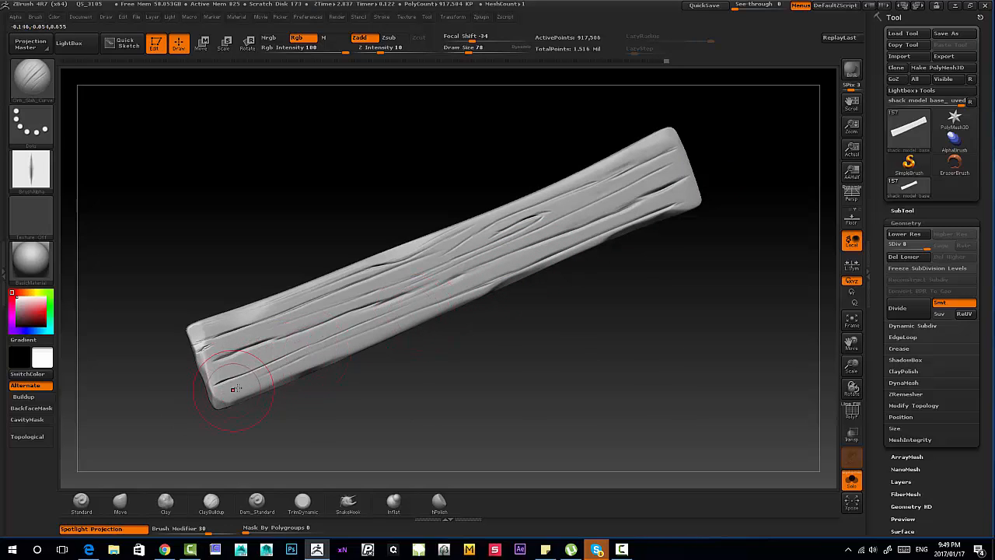
# Step: Dent the lower left corner and carve several cracks into the left end
pyautogui.moveTo(233, 389); pyautogui.dragTo(430, 291)
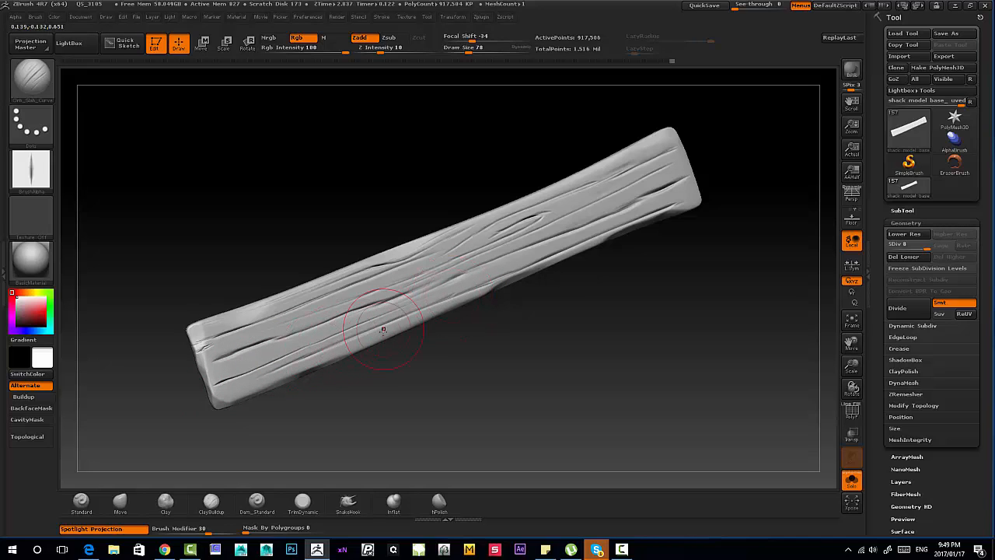
pyautogui.moveTo(410, 320)
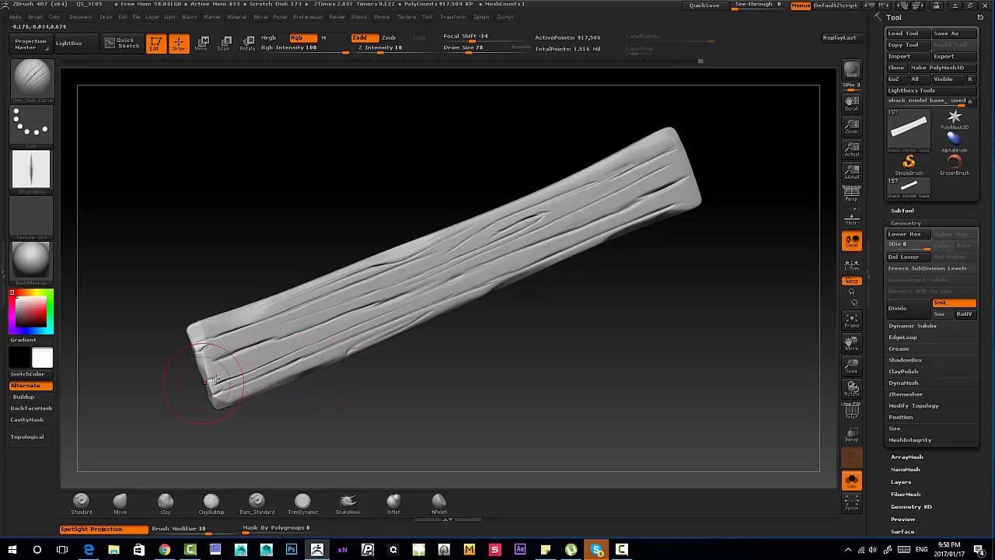
pyautogui.moveTo(205, 381); pyautogui.dragTo(231, 374)
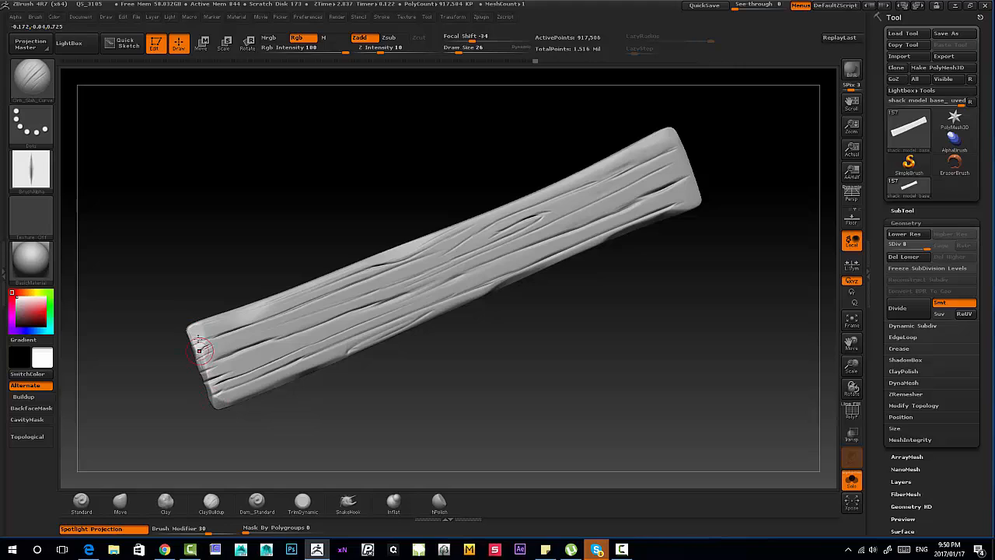
pyautogui.moveTo(202, 350); pyautogui.dragTo(186, 364)
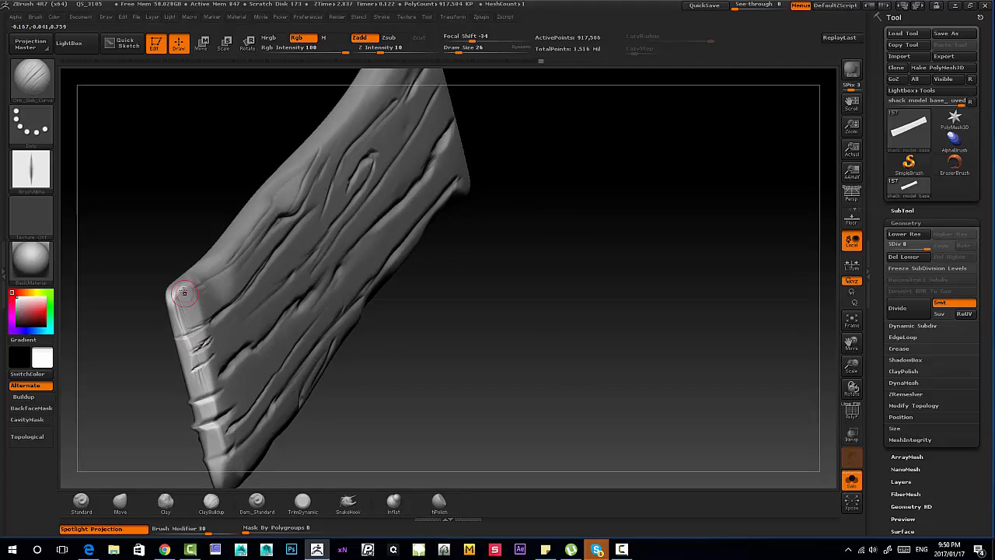
# Step: Chip the left end's corner and cut notches along its edge, leaving the plank edge-on
pyautogui.moveTo(185, 294); pyautogui.dragTo(204, 379)
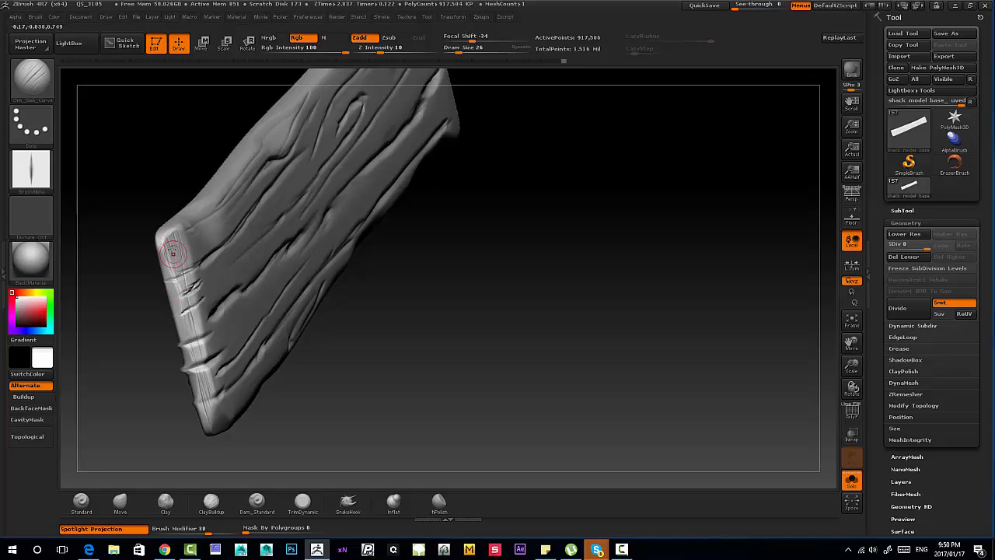
pyautogui.moveTo(174, 251); pyautogui.dragTo(127, 378)
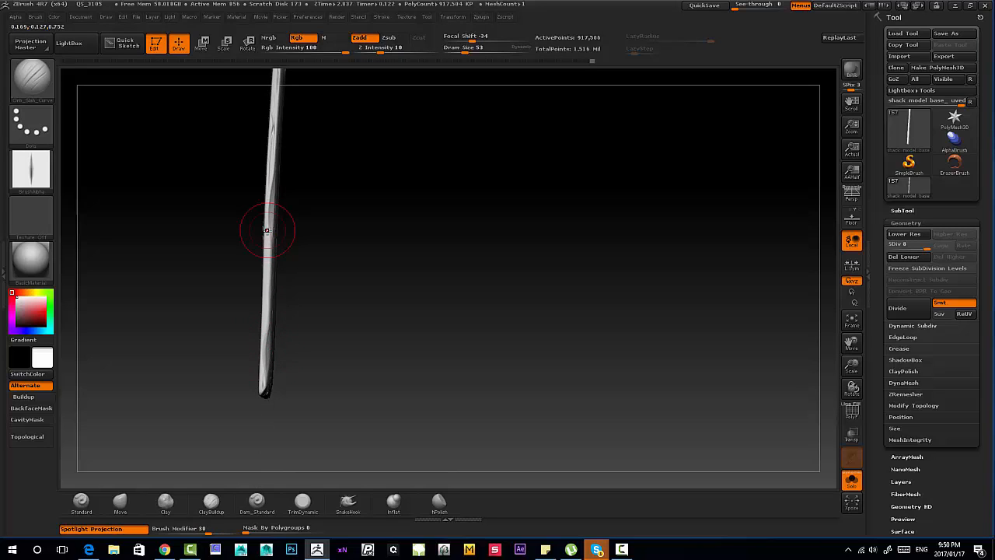
# Step: Carve grain grooves along the plank's thin side edge, then bring up the Stroke palette for LazyMouse
pyautogui.moveTo(267, 230); pyautogui.dragTo(261, 404)
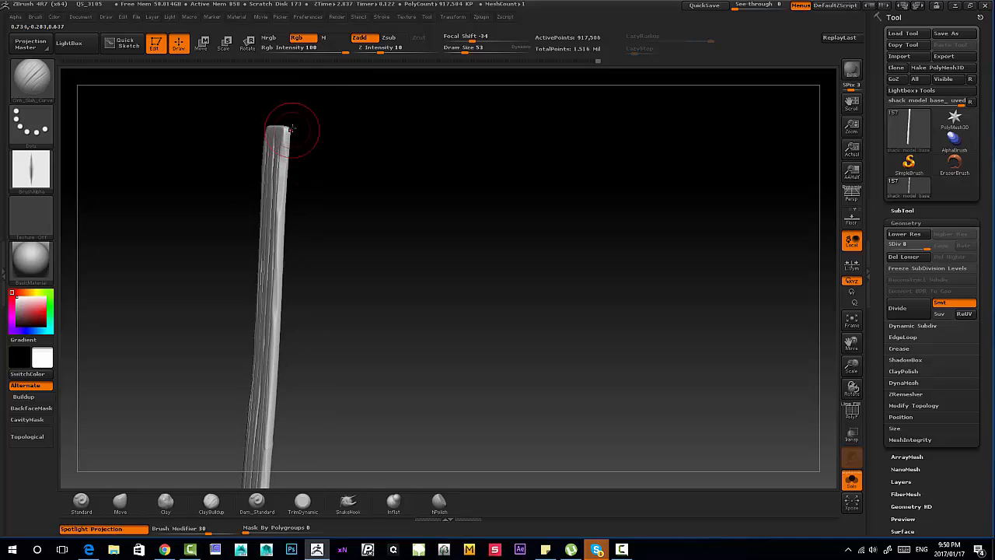
pyautogui.moveTo(292, 128); pyautogui.dragTo(288, 186)
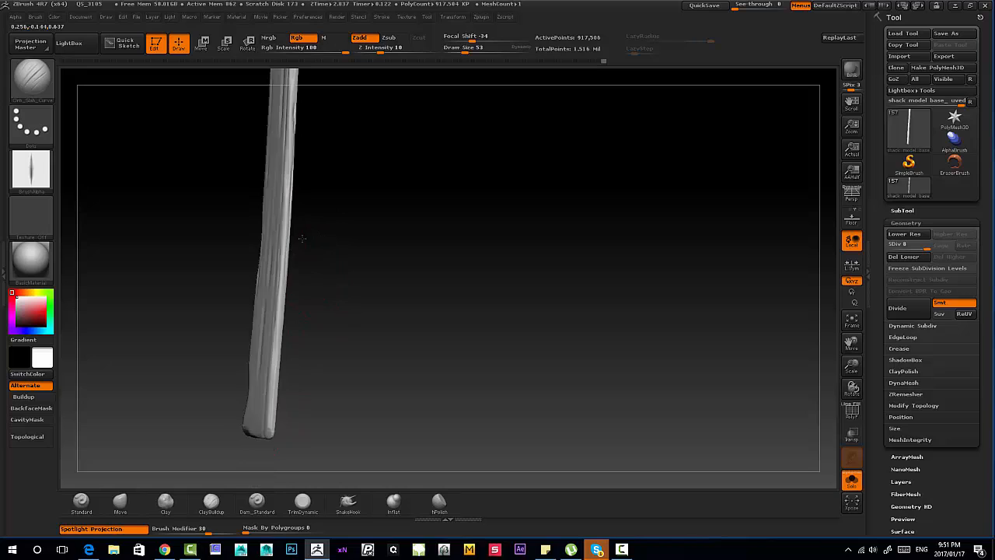
pyautogui.moveTo(272, 109); pyautogui.dragTo(267, 412)
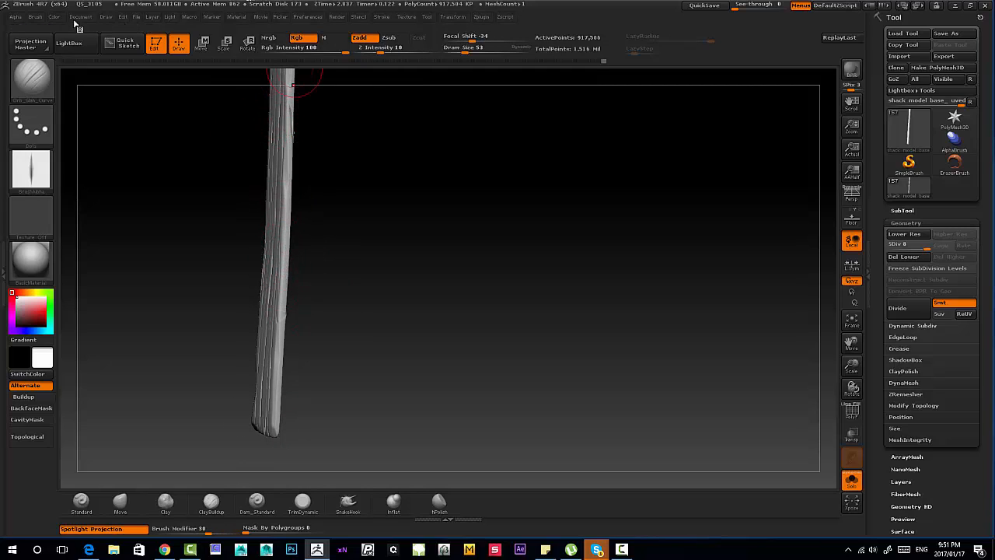
pyautogui.click(381, 15)
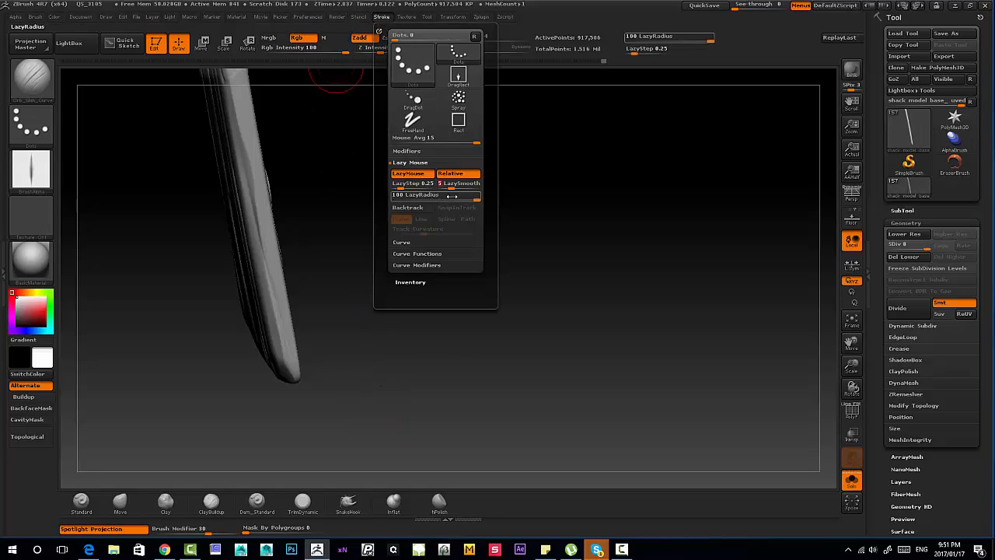
# Step: Lower LazyRadius, set LazyStep to 0, and carve a long straight groove along the plank's edge
pyautogui.moveTo(435, 184); pyautogui.dragTo(391, 184)
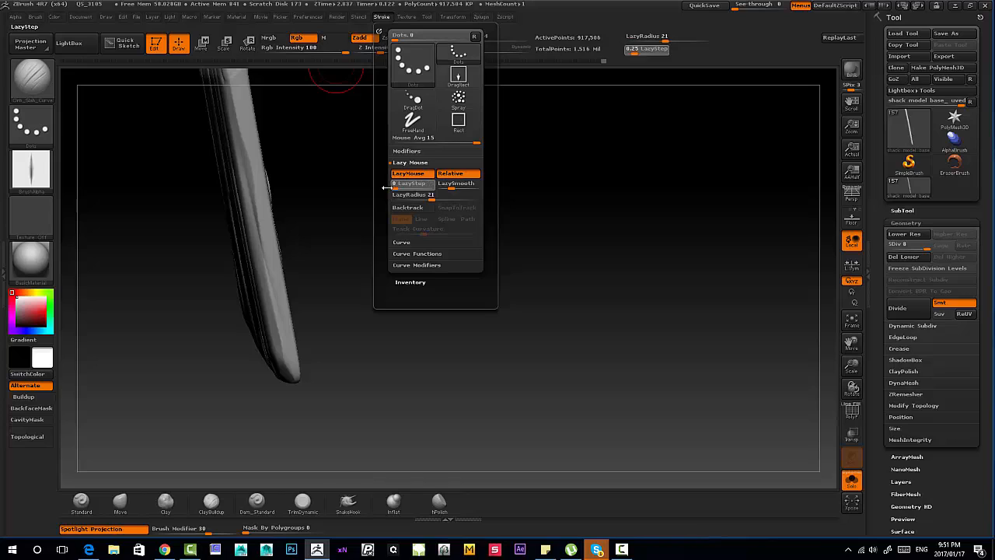
pyautogui.moveTo(412, 194); pyautogui.dragTo(442, 194)
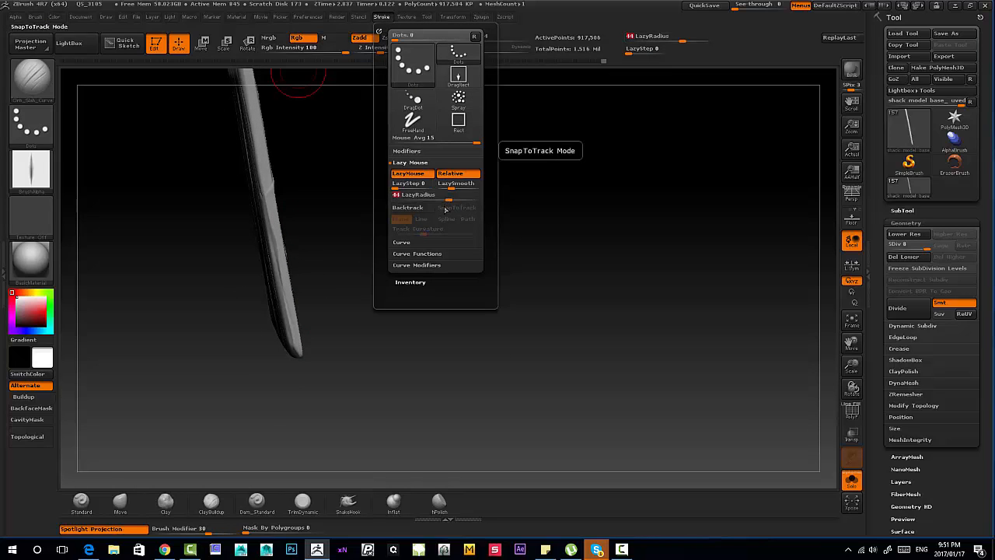
pyautogui.click(386, 203)
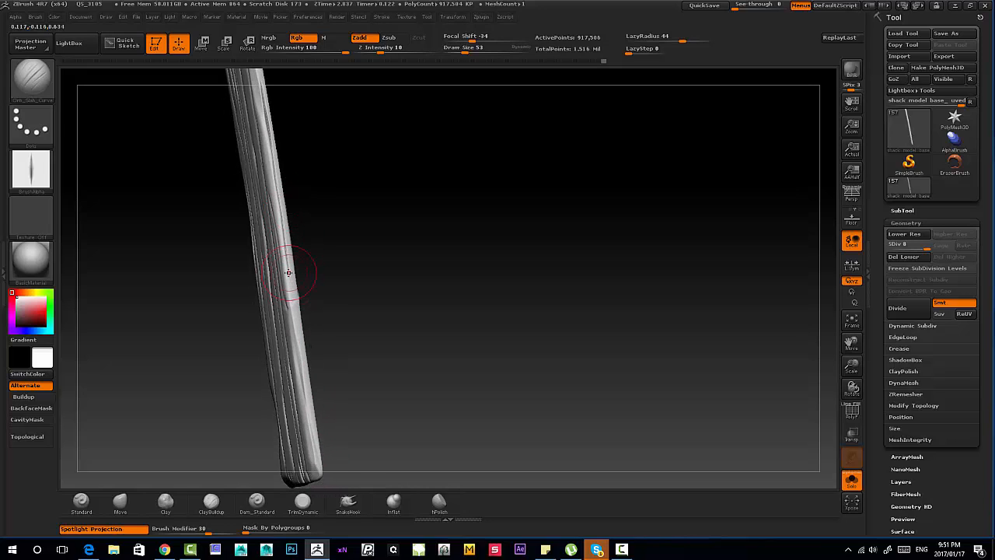
pyautogui.moveTo(289, 272); pyautogui.dragTo(314, 428)
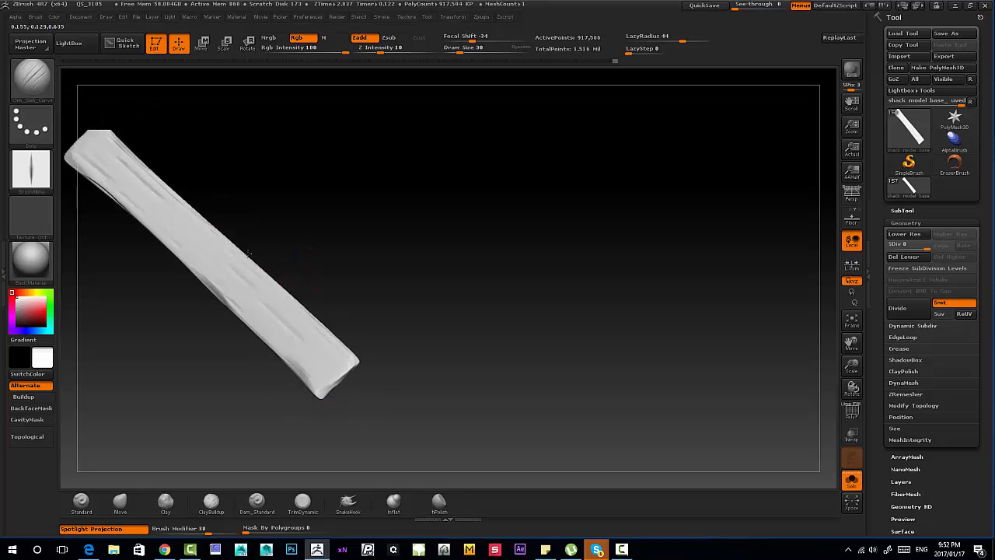
# Step: Carve long grain grooves across the top face and a knot with concentric rings
pyautogui.moveTo(249, 252); pyautogui.dragTo(407, 381)
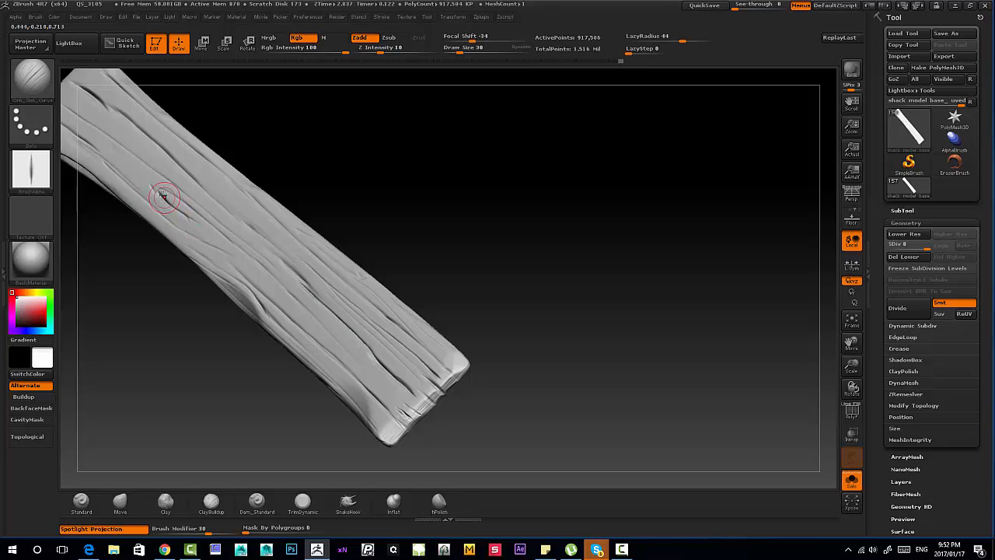
pyautogui.moveTo(163, 194); pyautogui.dragTo(225, 240)
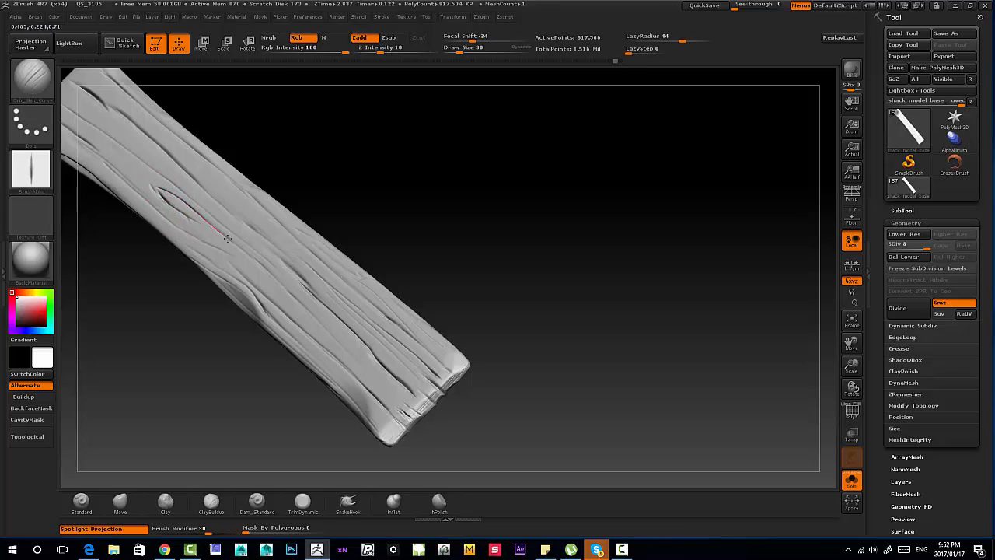
pyautogui.moveTo(225, 236); pyautogui.dragTo(171, 205)
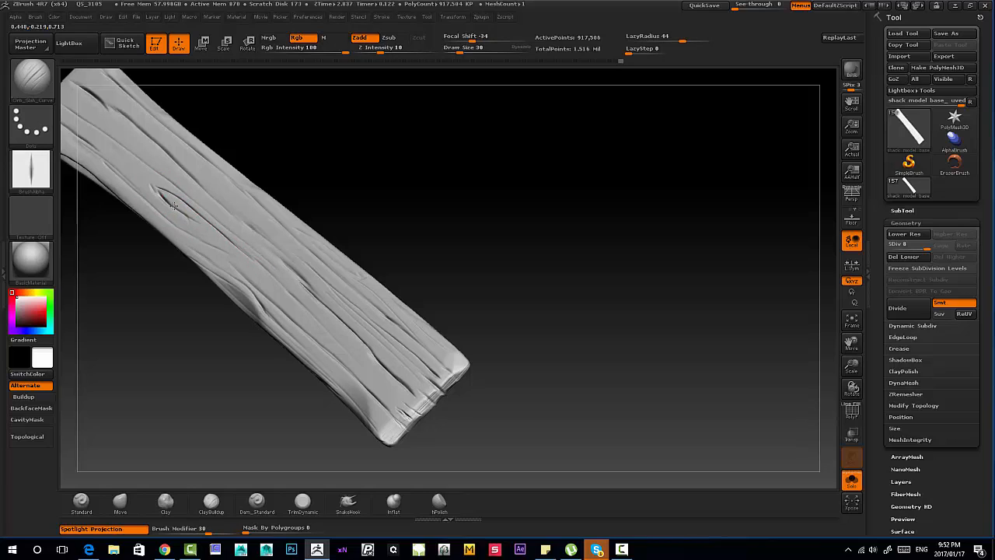
pyautogui.moveTo(173, 204); pyautogui.dragTo(221, 245)
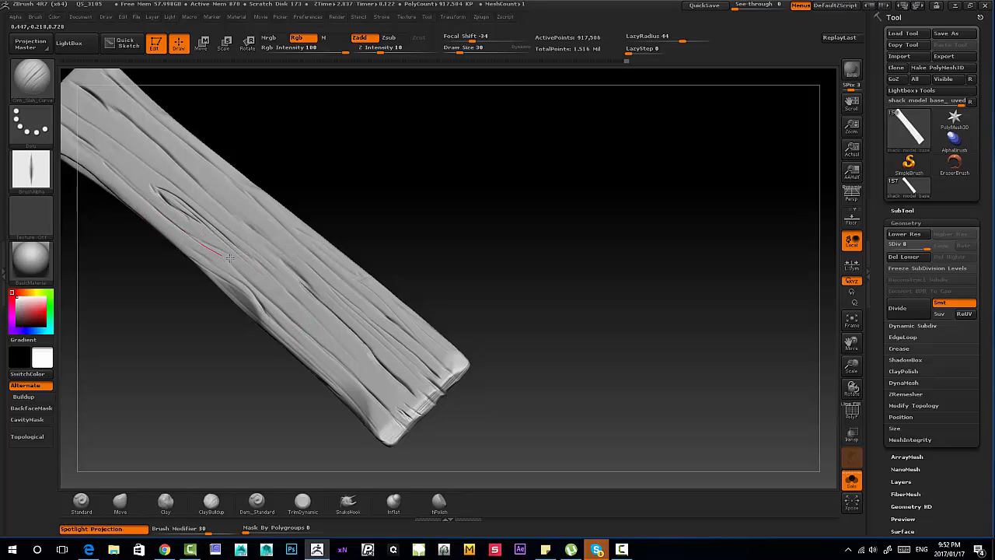
# Step: Add flowing grain grooves beside, below and past the knot
pyautogui.moveTo(230, 258); pyautogui.dragTo(173, 225)
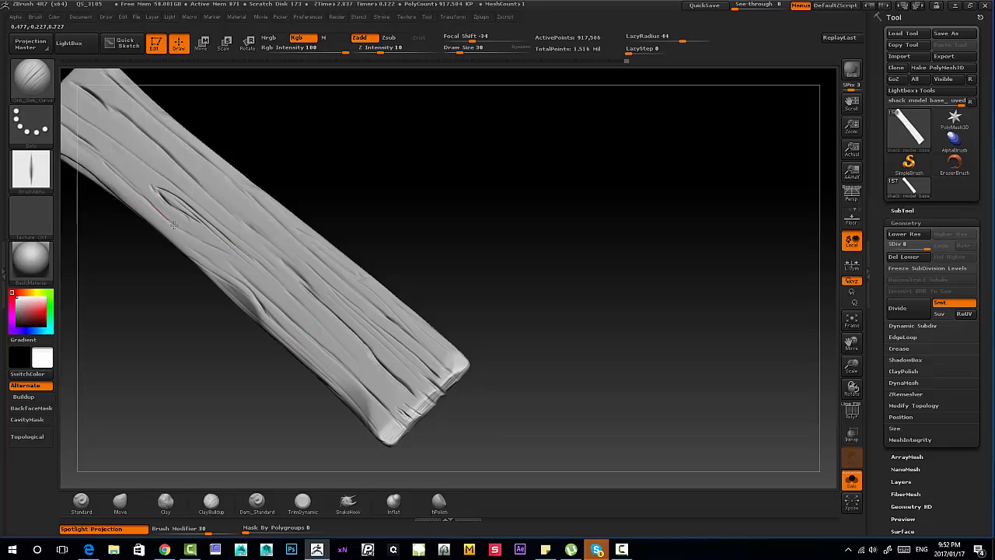
pyautogui.moveTo(174, 225); pyautogui.dragTo(247, 268)
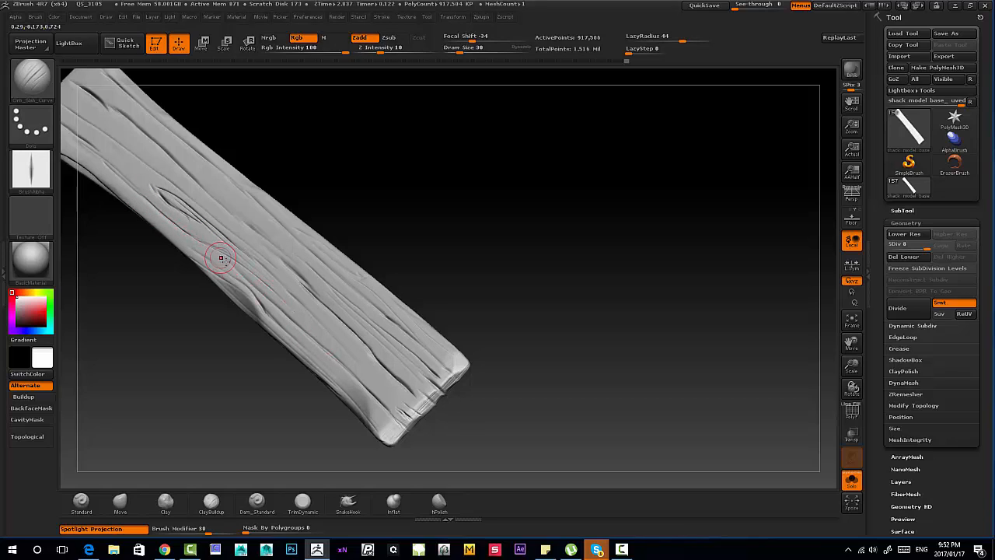
pyautogui.moveTo(221, 256); pyautogui.dragTo(301, 333)
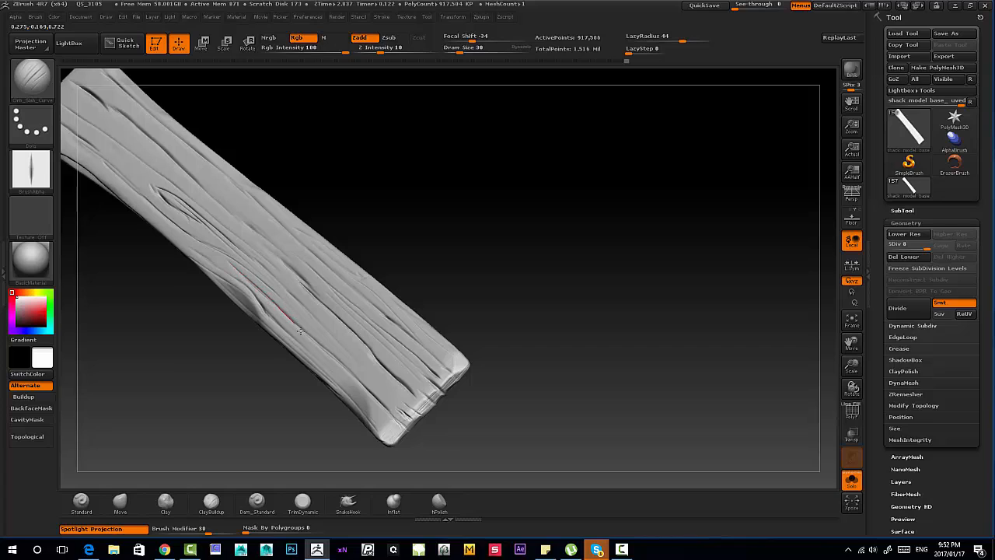
pyautogui.moveTo(298, 333); pyautogui.dragTo(376, 397)
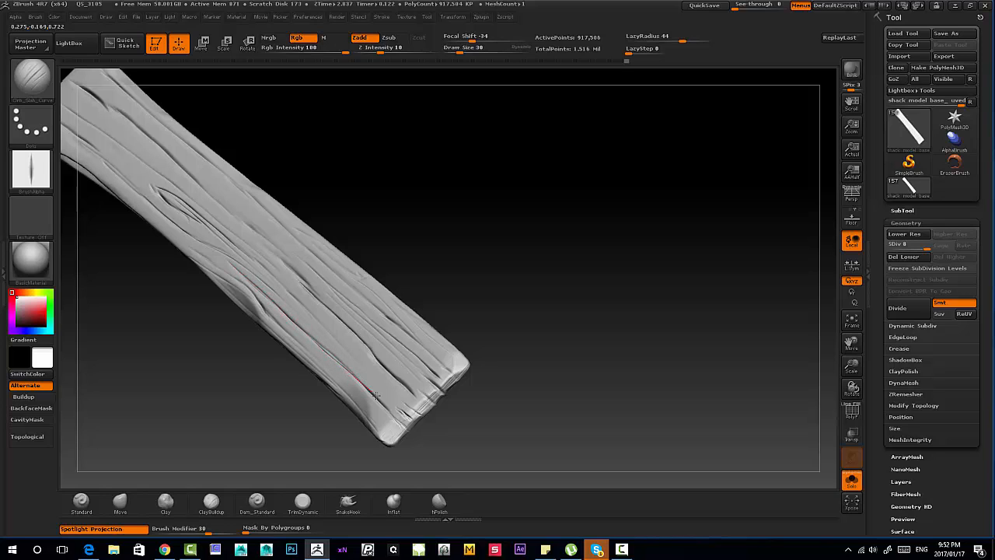
pyautogui.moveTo(376, 397); pyautogui.dragTo(267, 245)
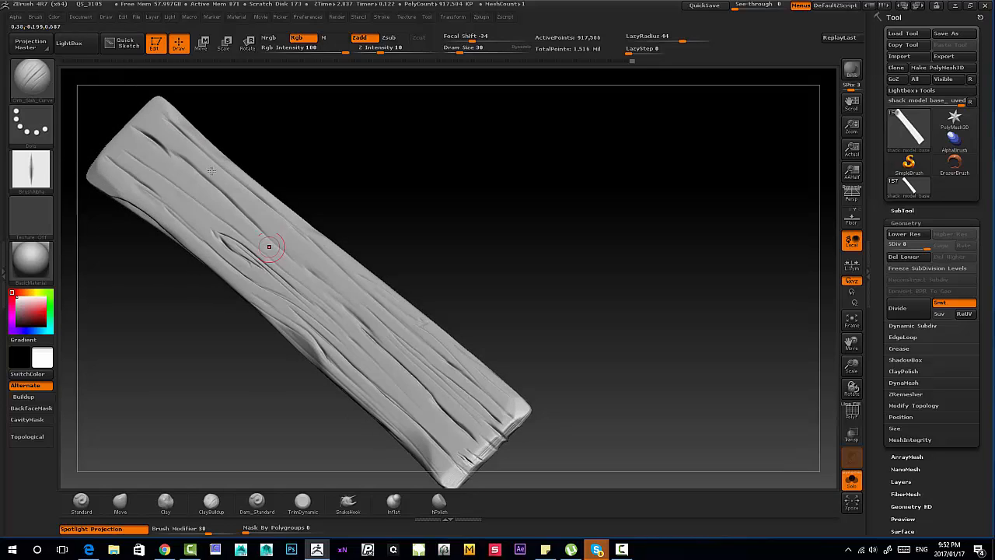
# Step: Carve extra short grain grooves near the plank's upper end
pyautogui.moveTo(271, 245); pyautogui.dragTo(143, 165)
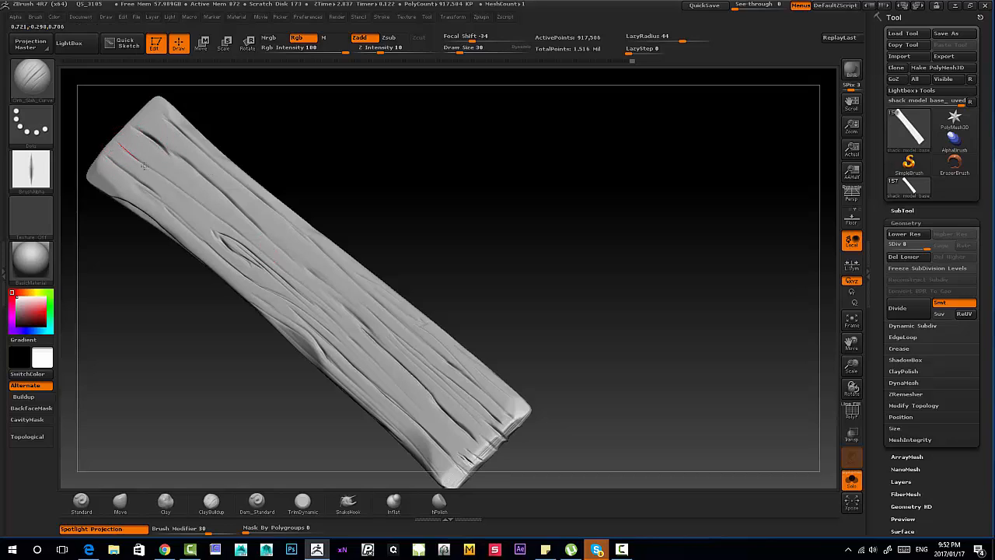
pyautogui.moveTo(143, 165); pyautogui.dragTo(218, 217)
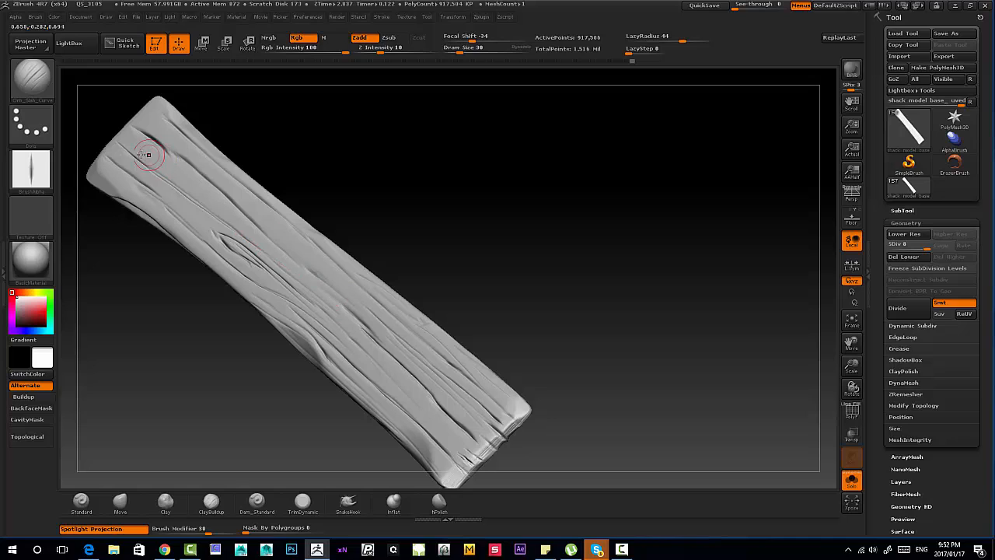
pyautogui.moveTo(148, 154); pyautogui.dragTo(187, 193)
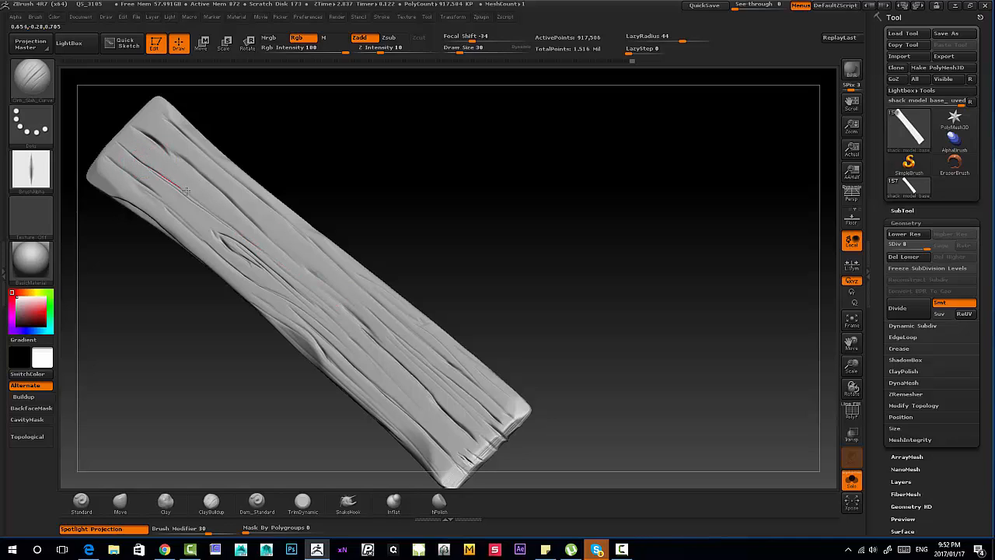
pyautogui.moveTo(186, 190); pyautogui.dragTo(230, 230)
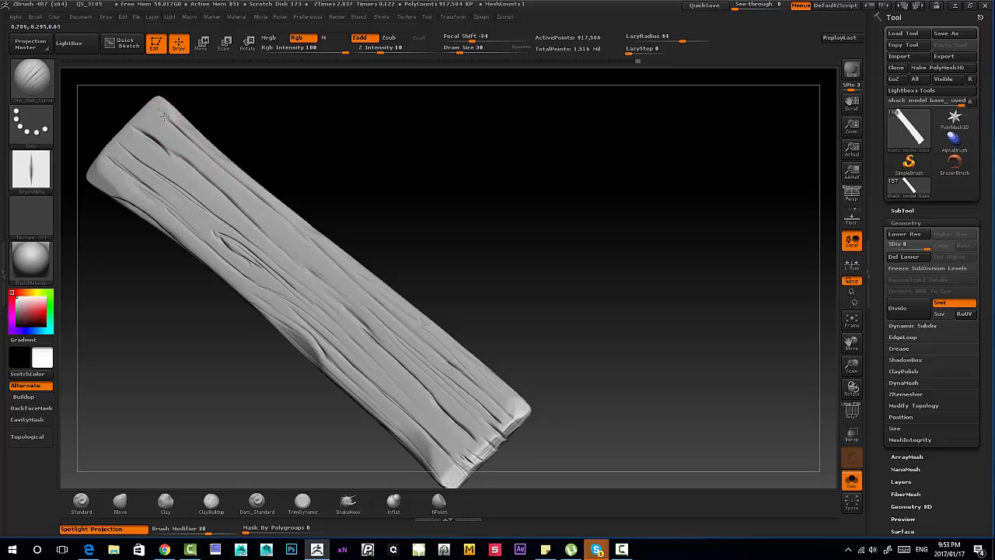
# Step: Add grooves along the middle of the face and above the knot, and dent the lower end
pyautogui.moveTo(159, 112); pyautogui.dragTo(249, 189)
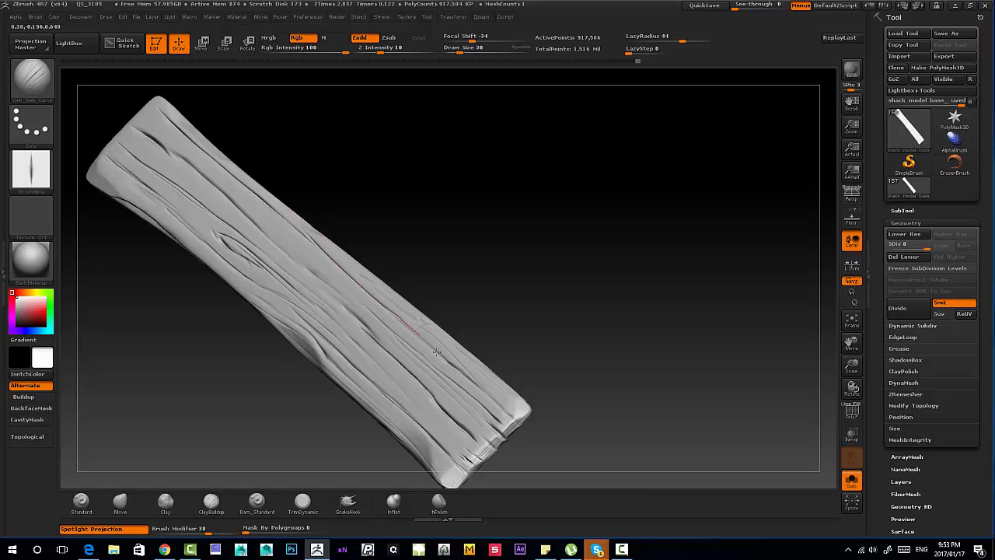
pyautogui.moveTo(435, 351); pyautogui.dragTo(308, 235)
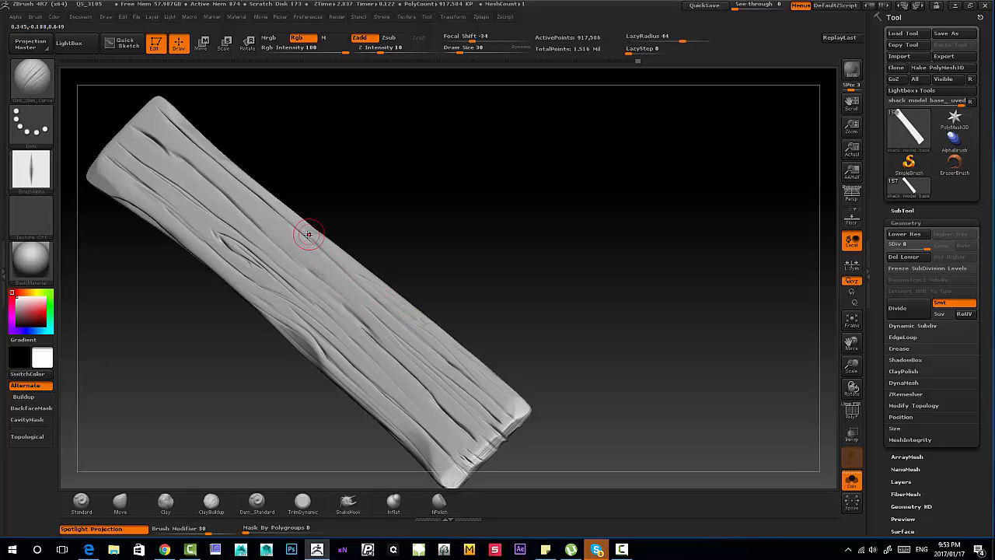
pyautogui.moveTo(309, 235); pyautogui.dragTo(376, 303)
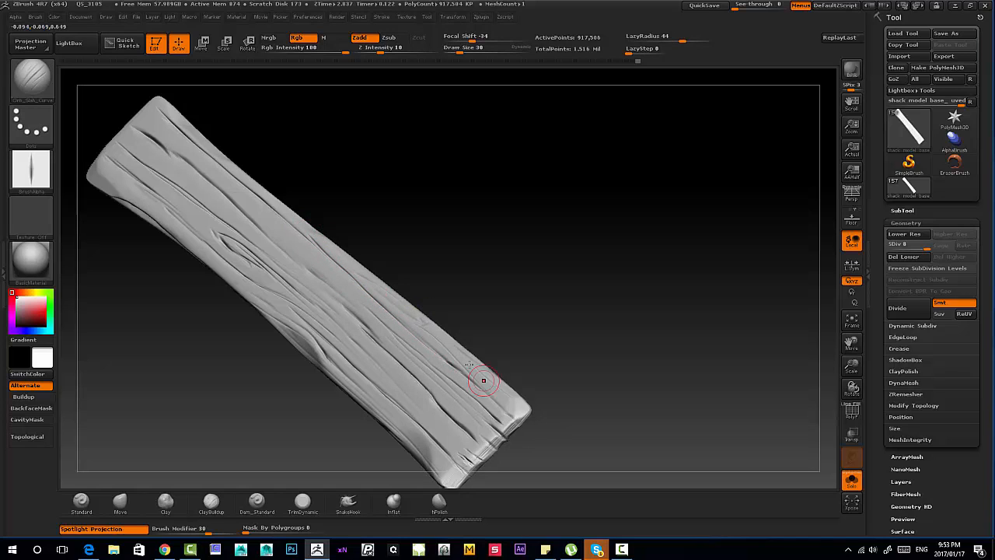
pyautogui.moveTo(482, 380); pyautogui.dragTo(376, 268)
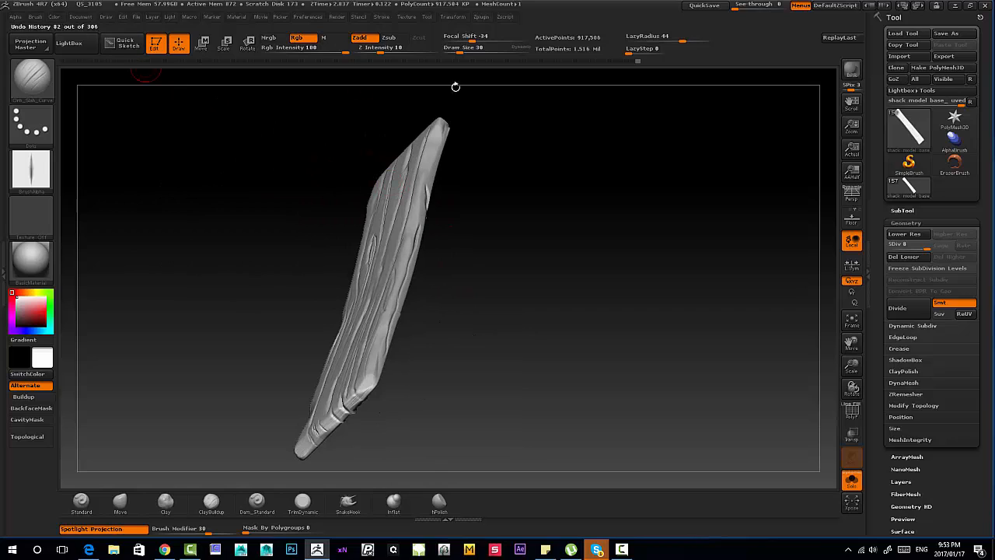
# Step: QuickSave the sculpted plank project
pyautogui.click(703, 6)
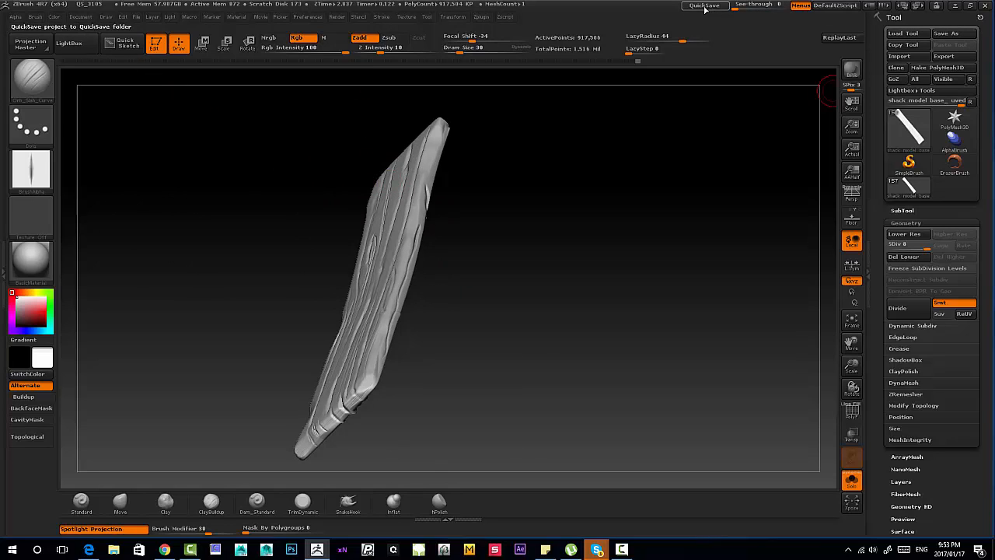
pyautogui.click(704, 6)
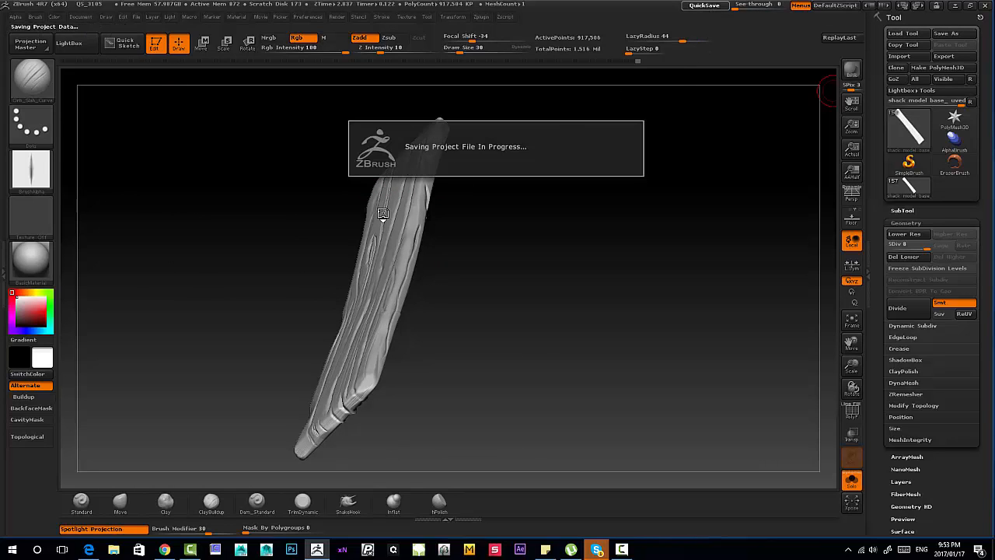